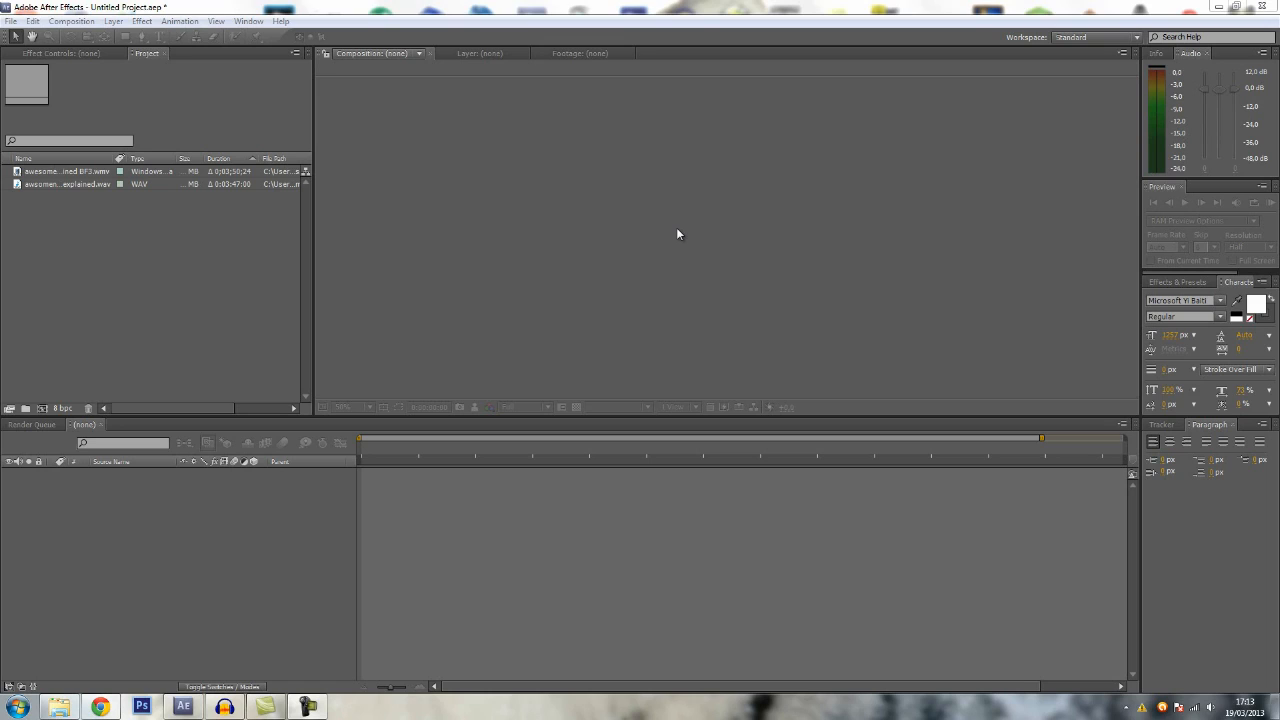
mouse_move(670, 233)
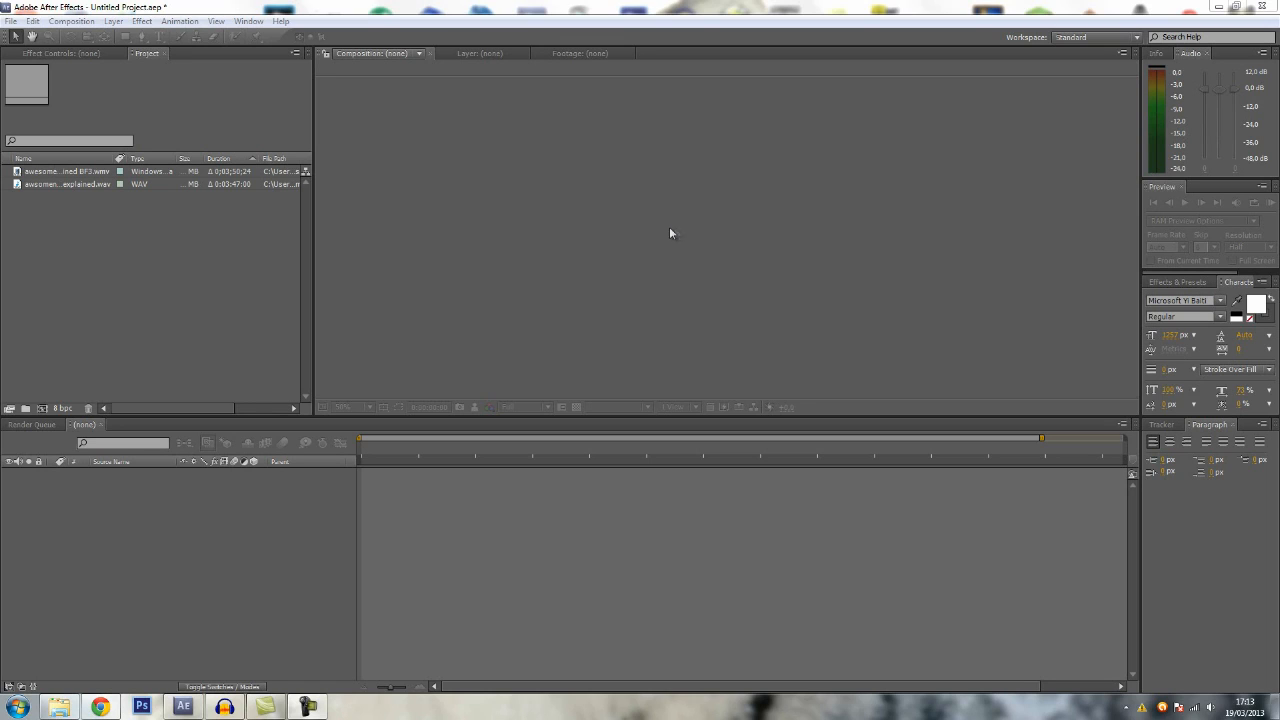
mouse_move(434, 150)
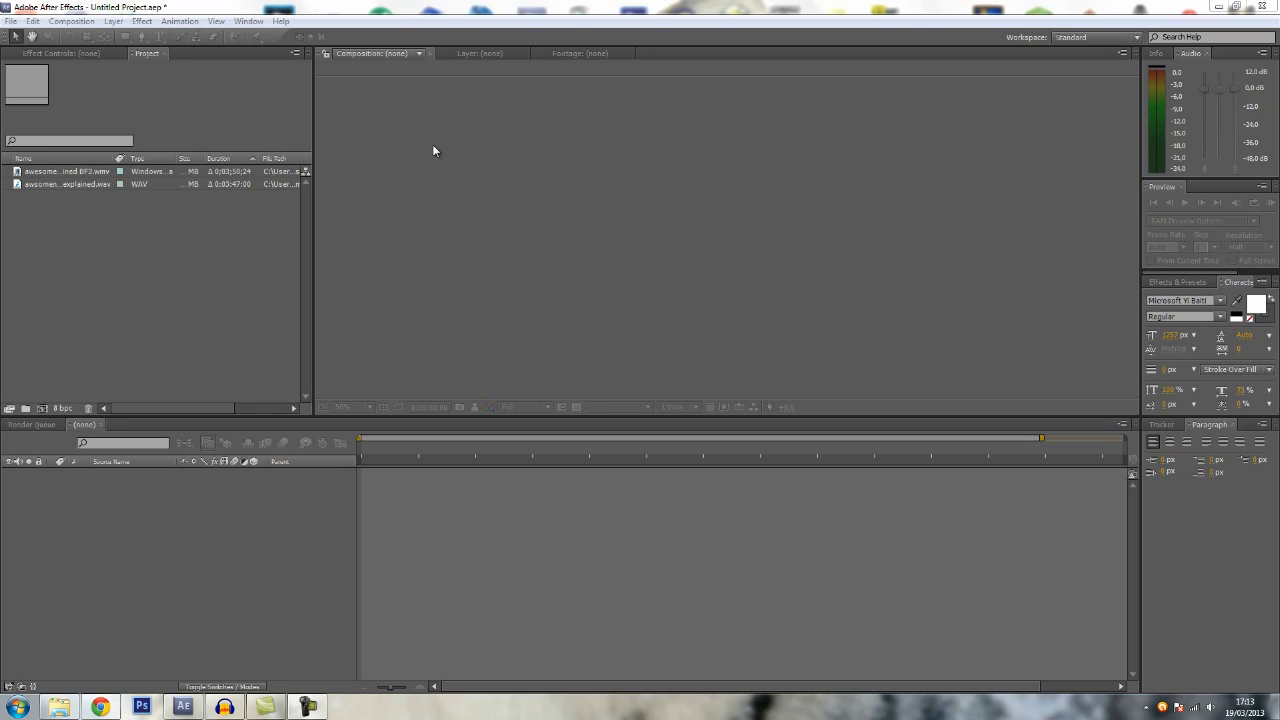
mouse_move(298, 195)
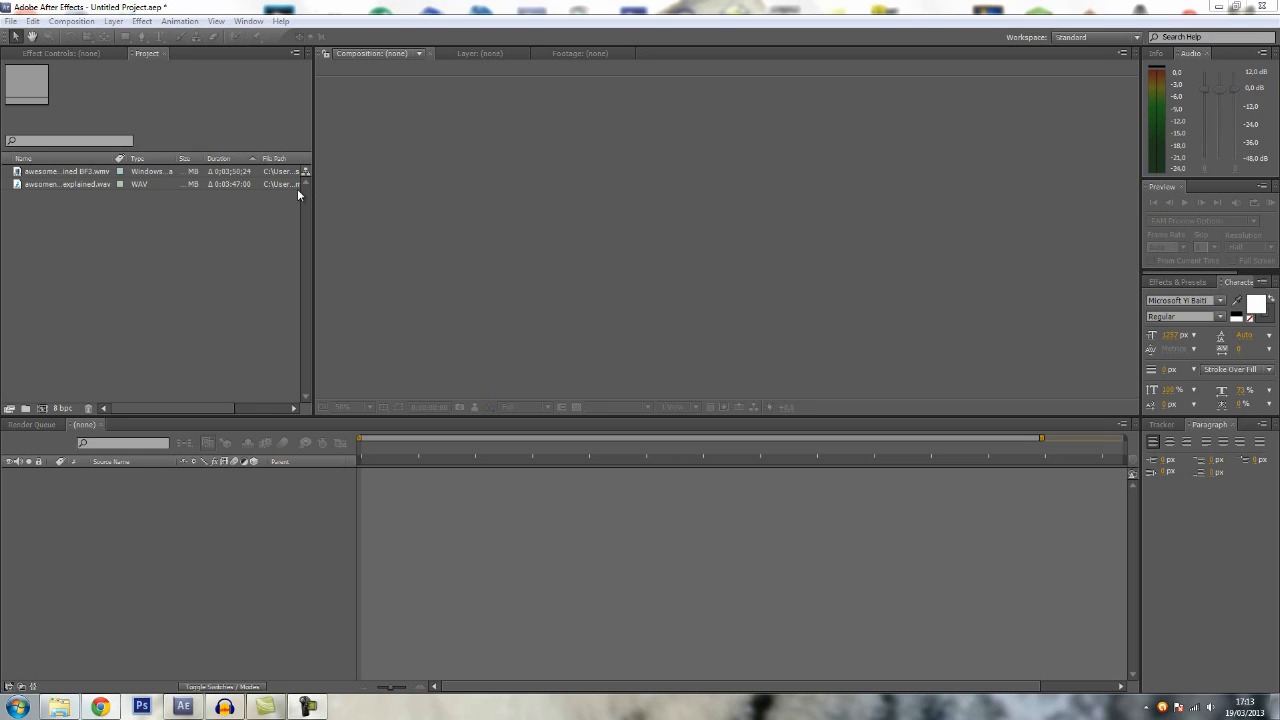
mouse_move(282, 194)
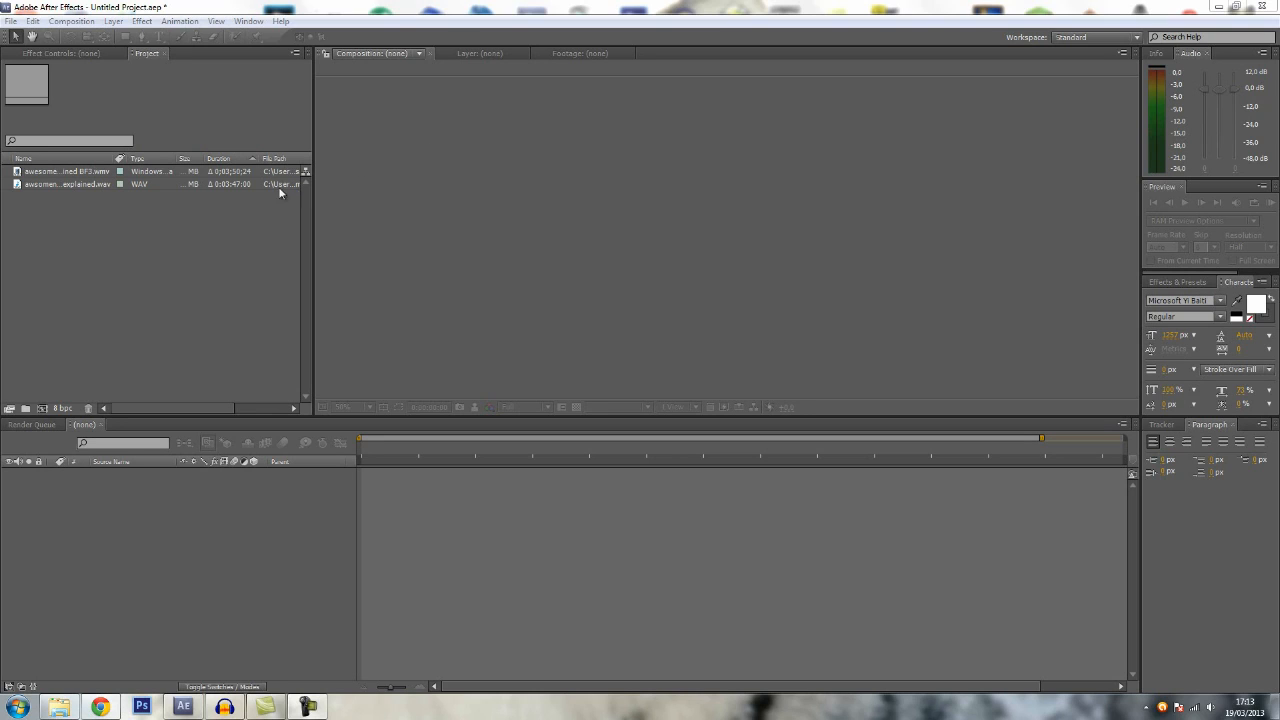
Select the gameplay WMV video and commentary WAV audio in the Project panel.
click(67, 171)
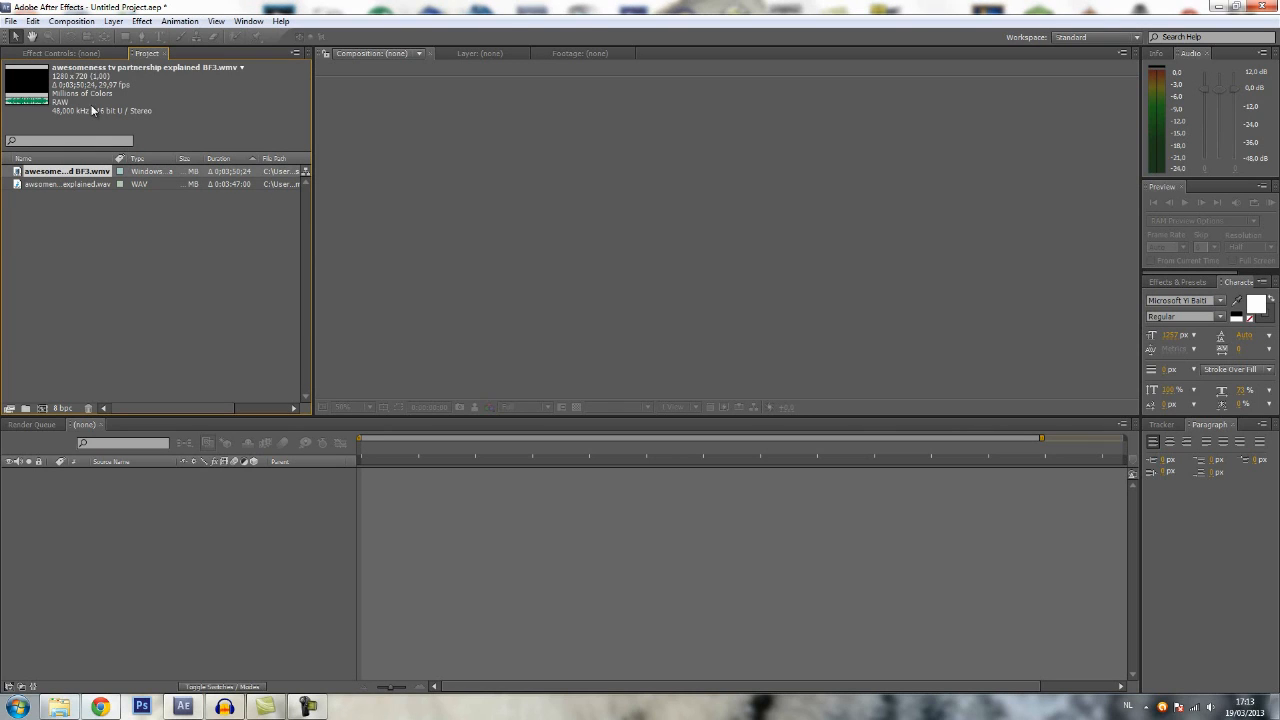
click(67, 184)
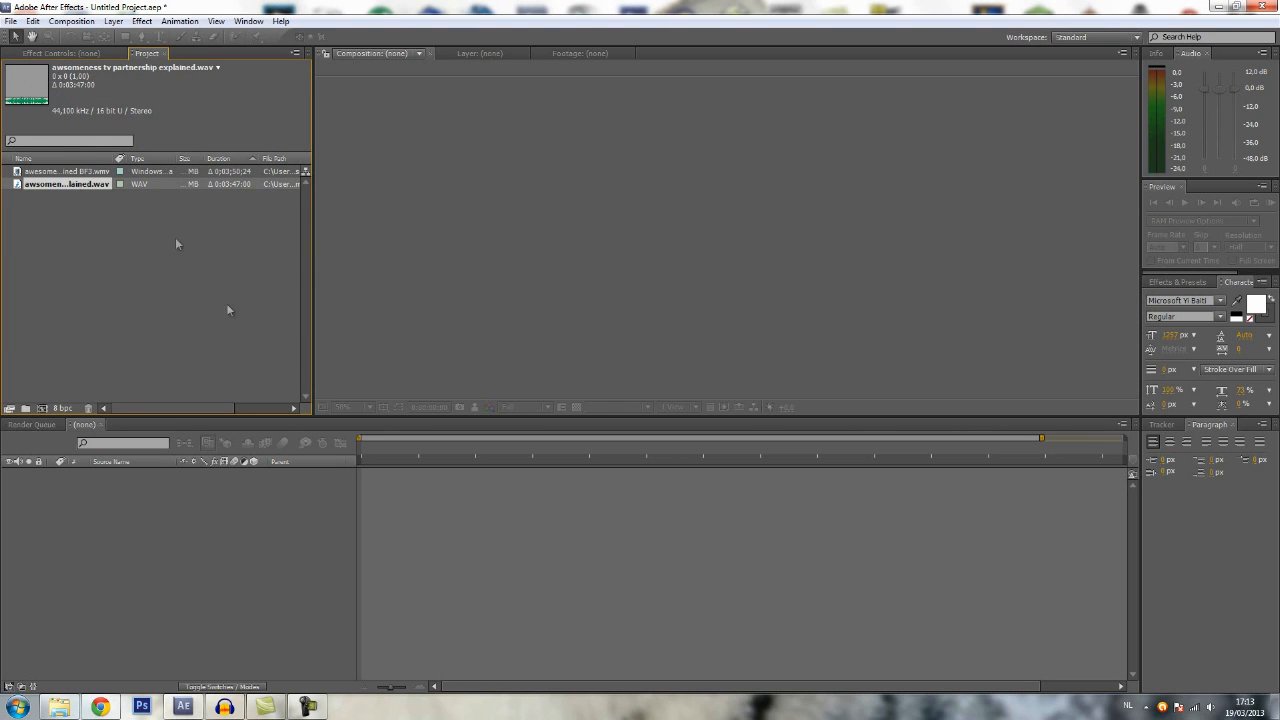
click(65, 171)
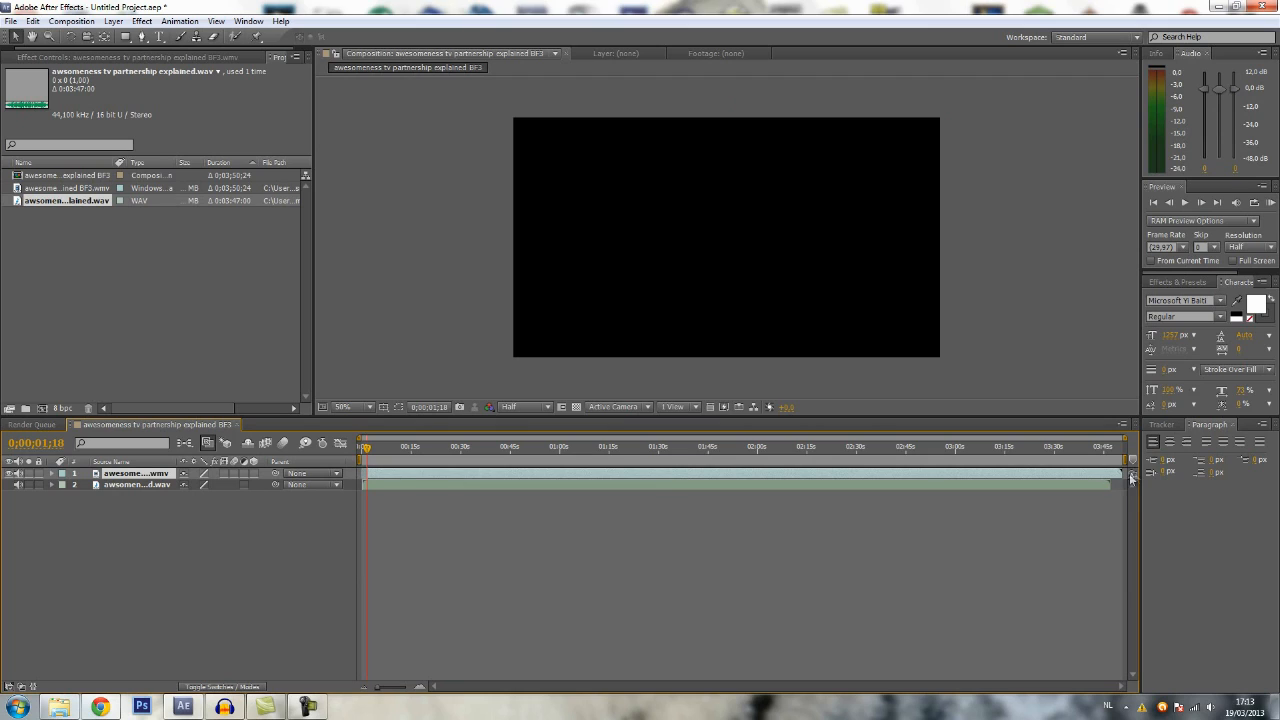
mouse_move(1125, 478)
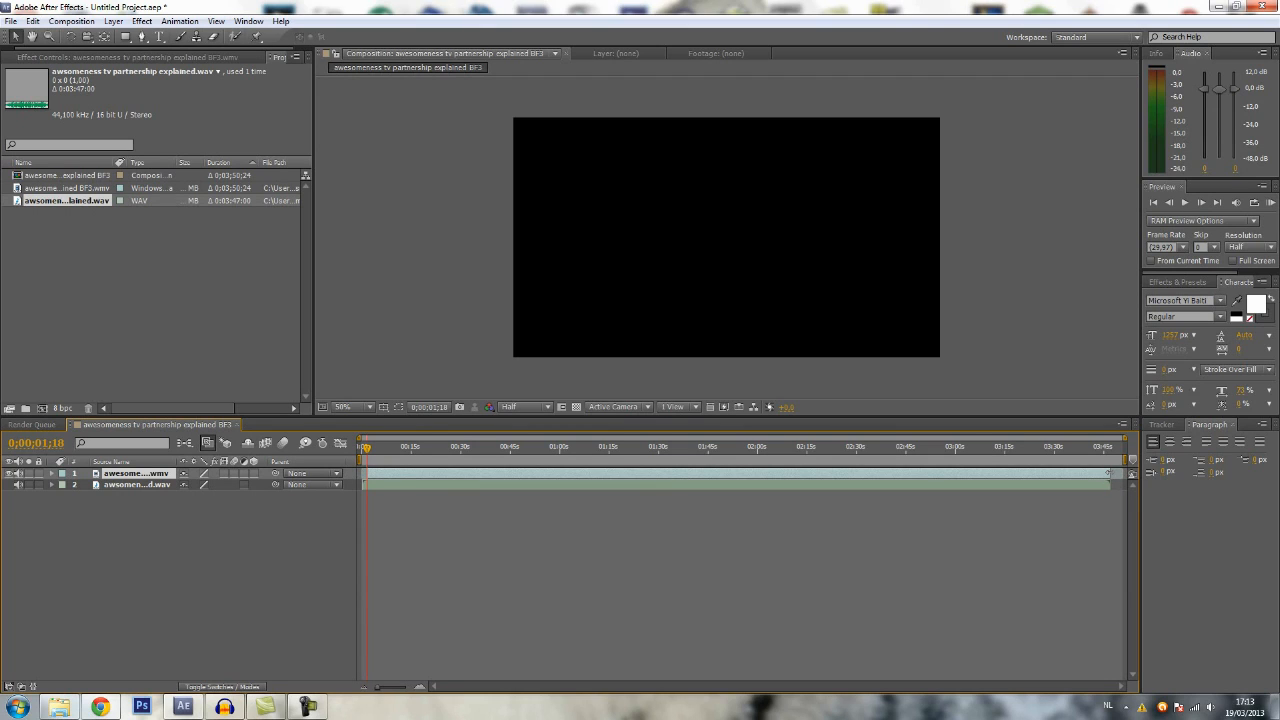
mouse_move(370, 495)
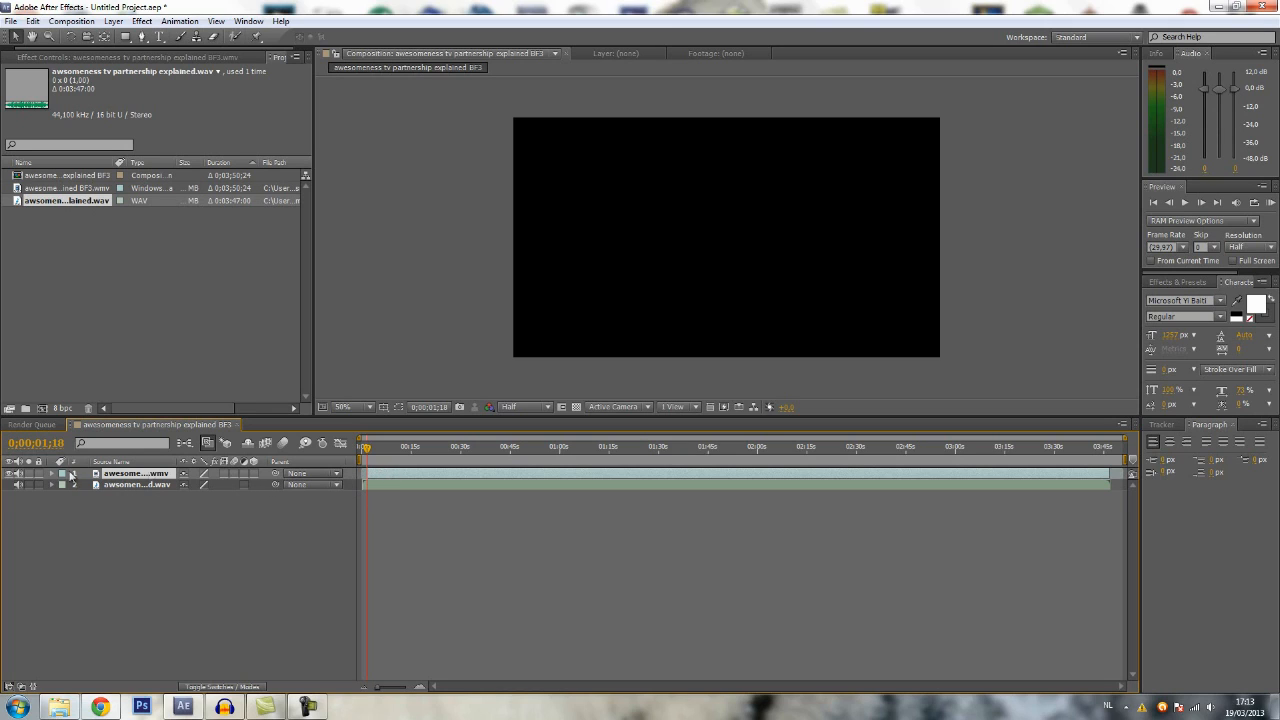
Expand the video layer's Transform and keyframe its Opacity at 0% at the start.
click(64, 473)
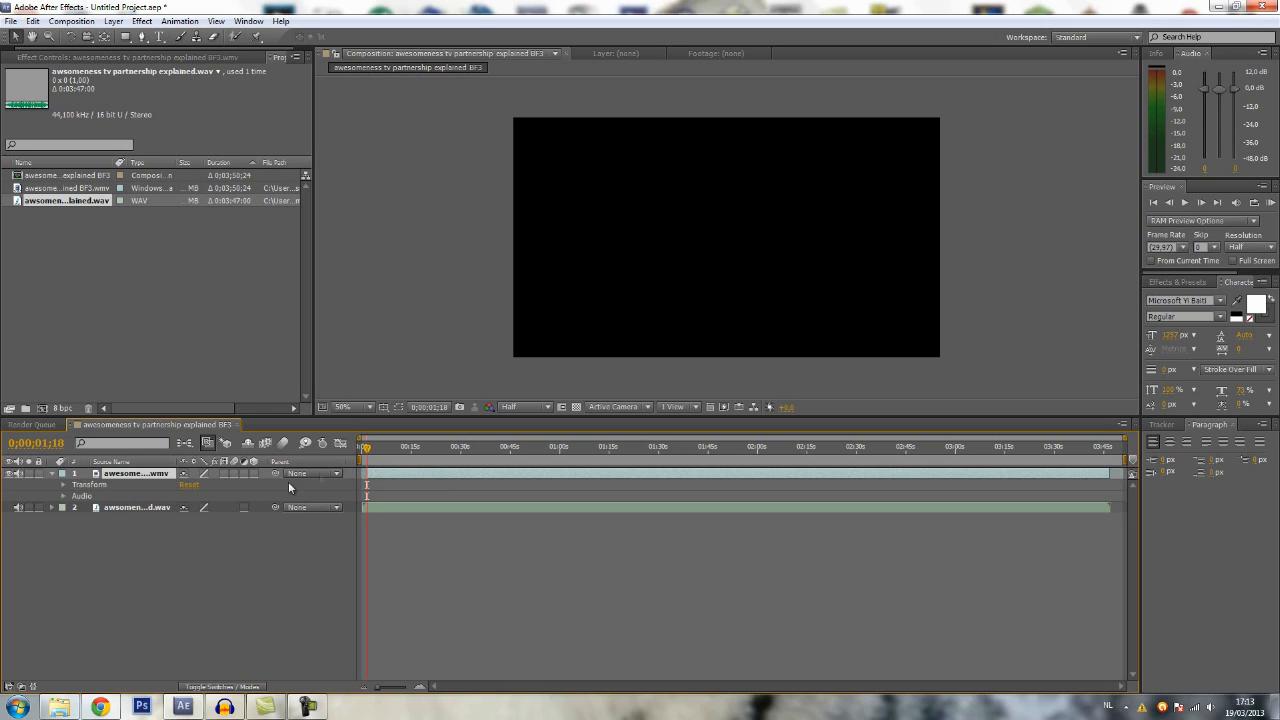
click(64, 485)
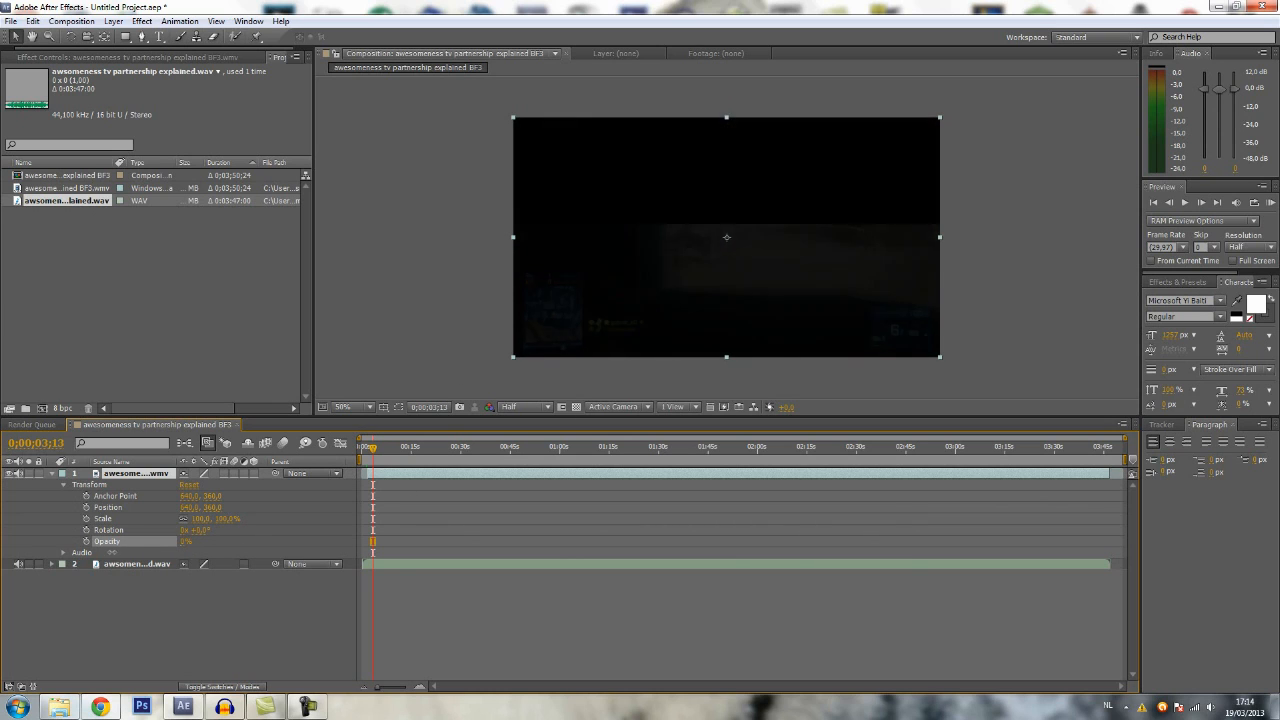
click(188, 541)
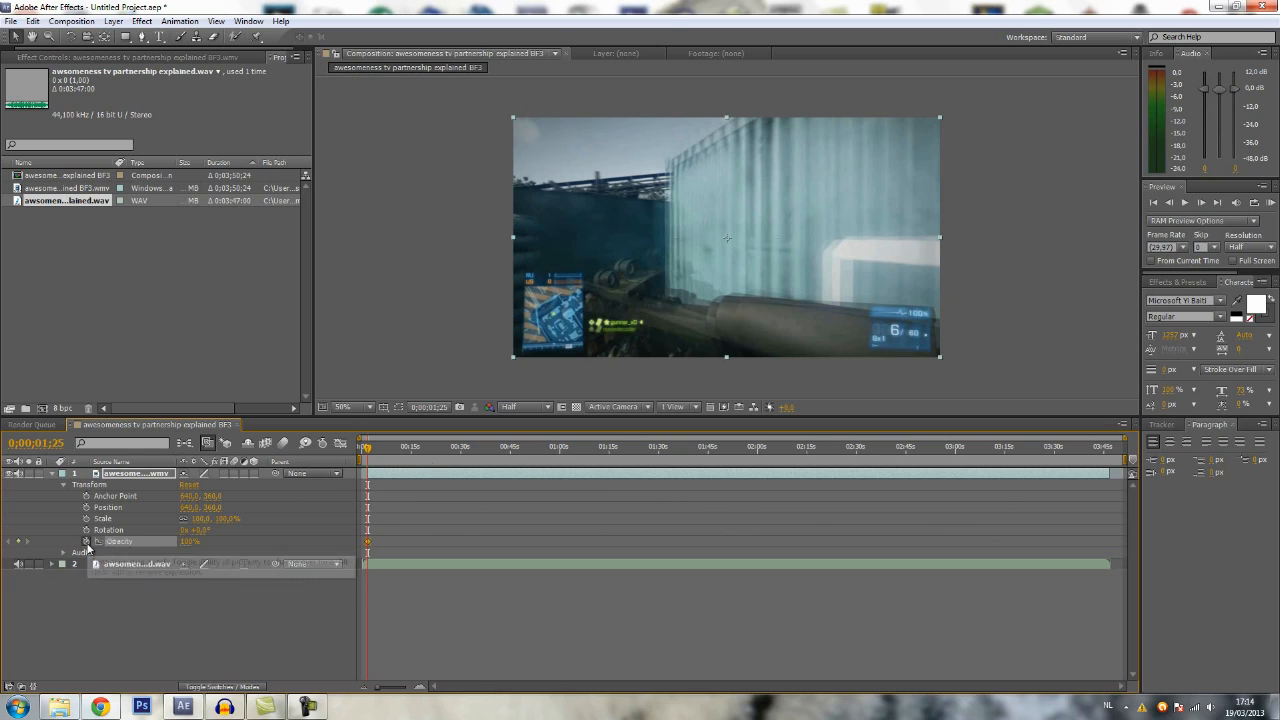
mouse_move(98, 541)
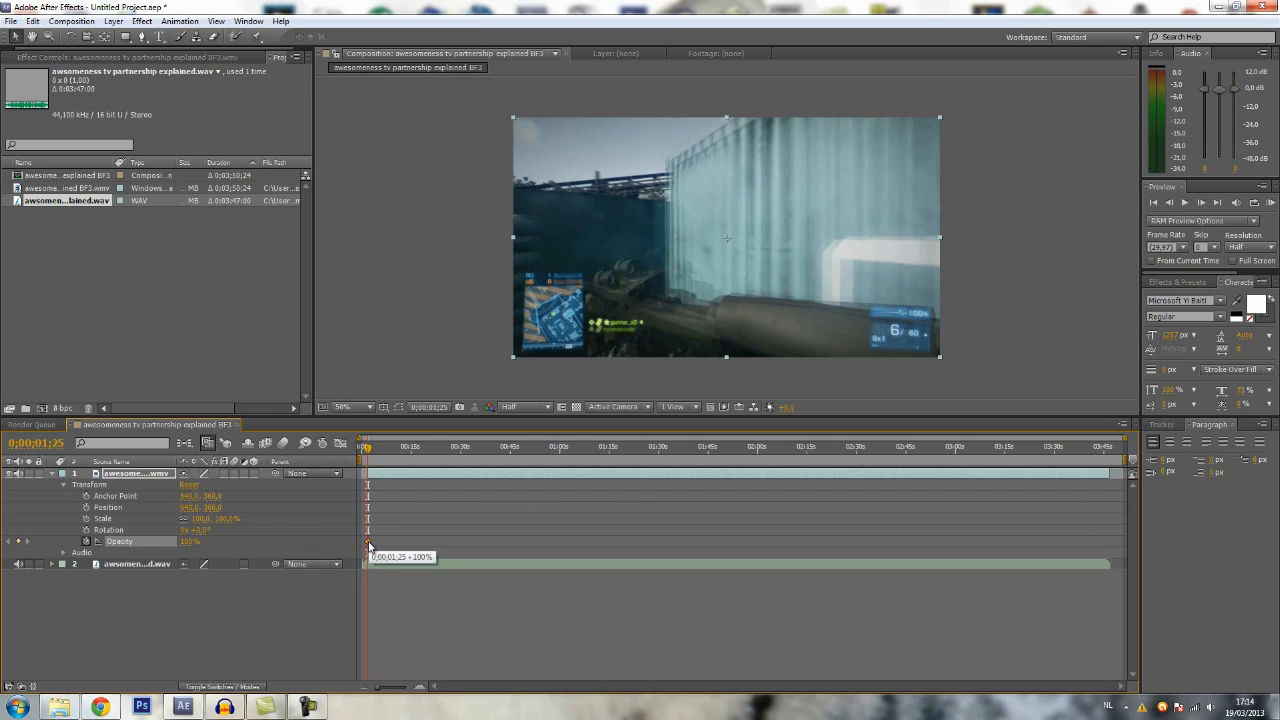
double_click(190, 541)
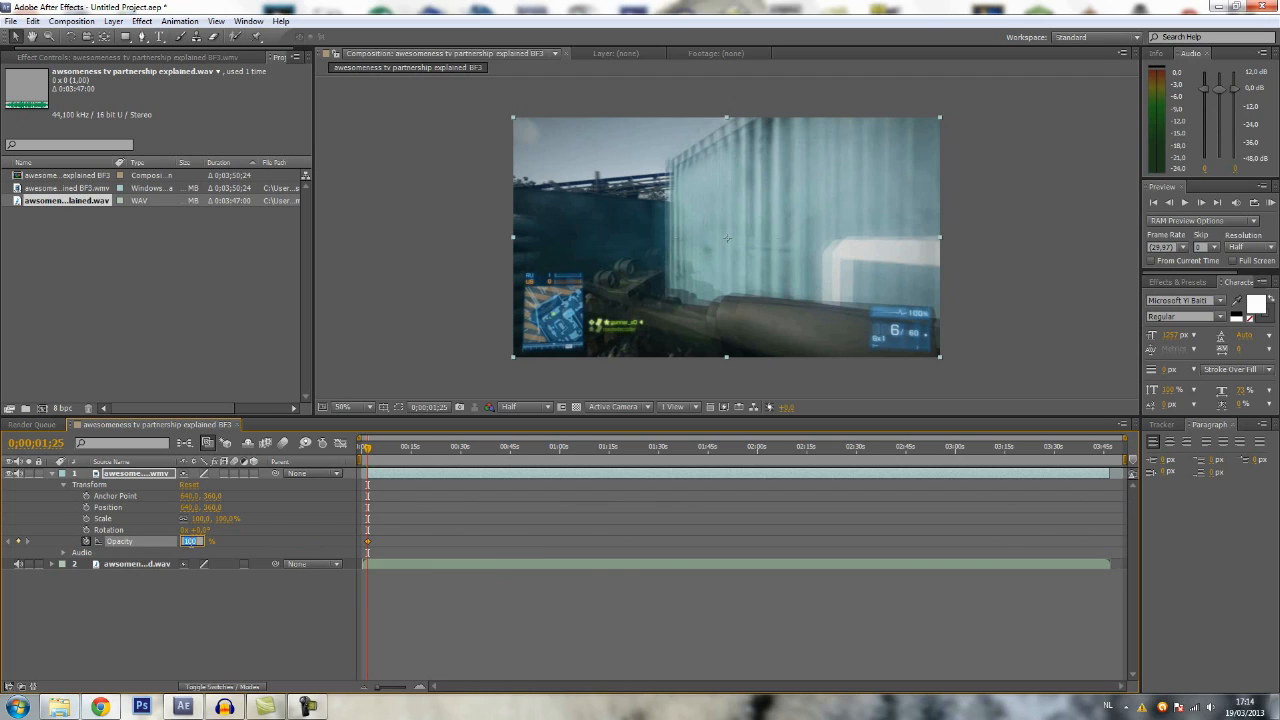
text(0)
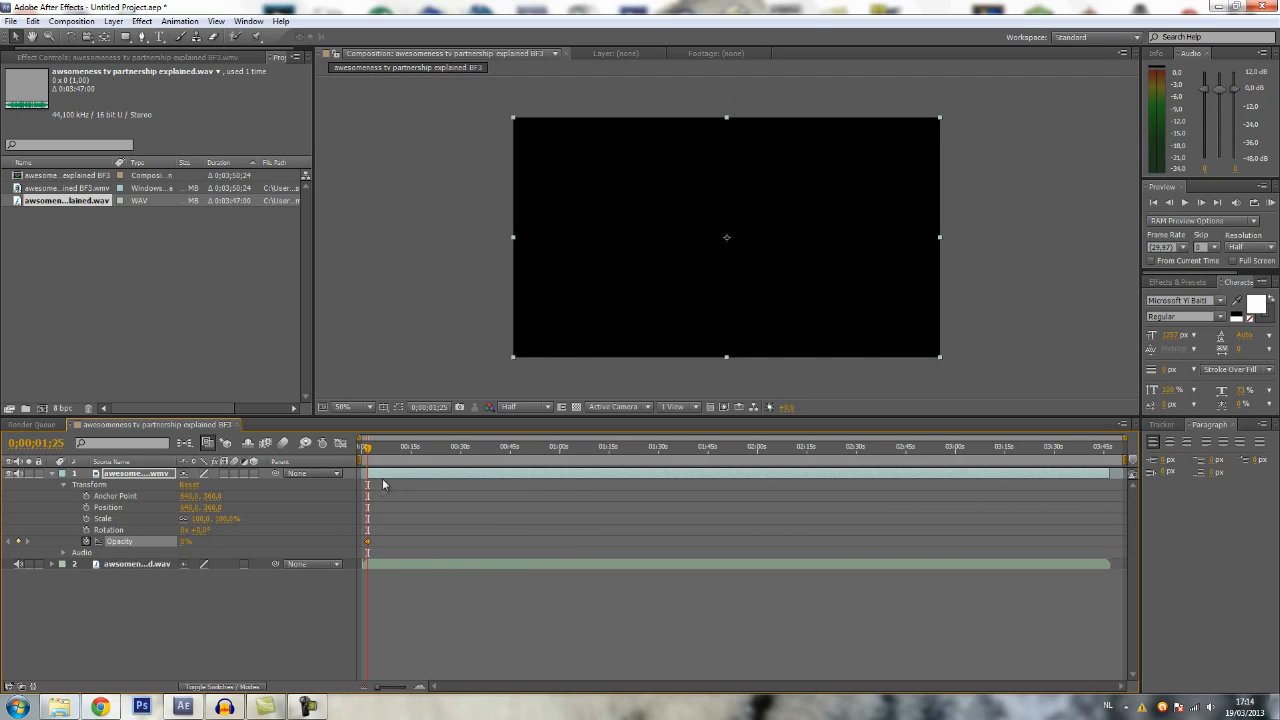
Move slightly later to add the fade-in's end keyframe, preview it, then move near the clip's end.
click(392, 446)
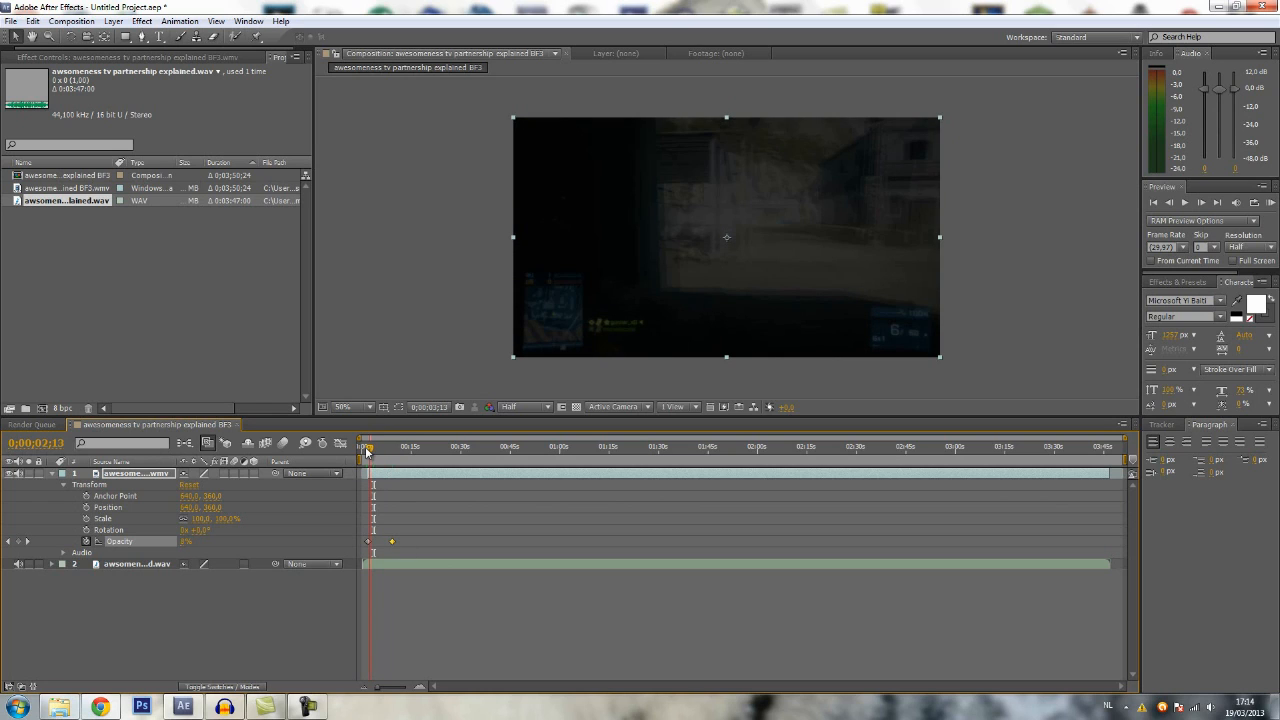
drag(367, 446, 382, 446)
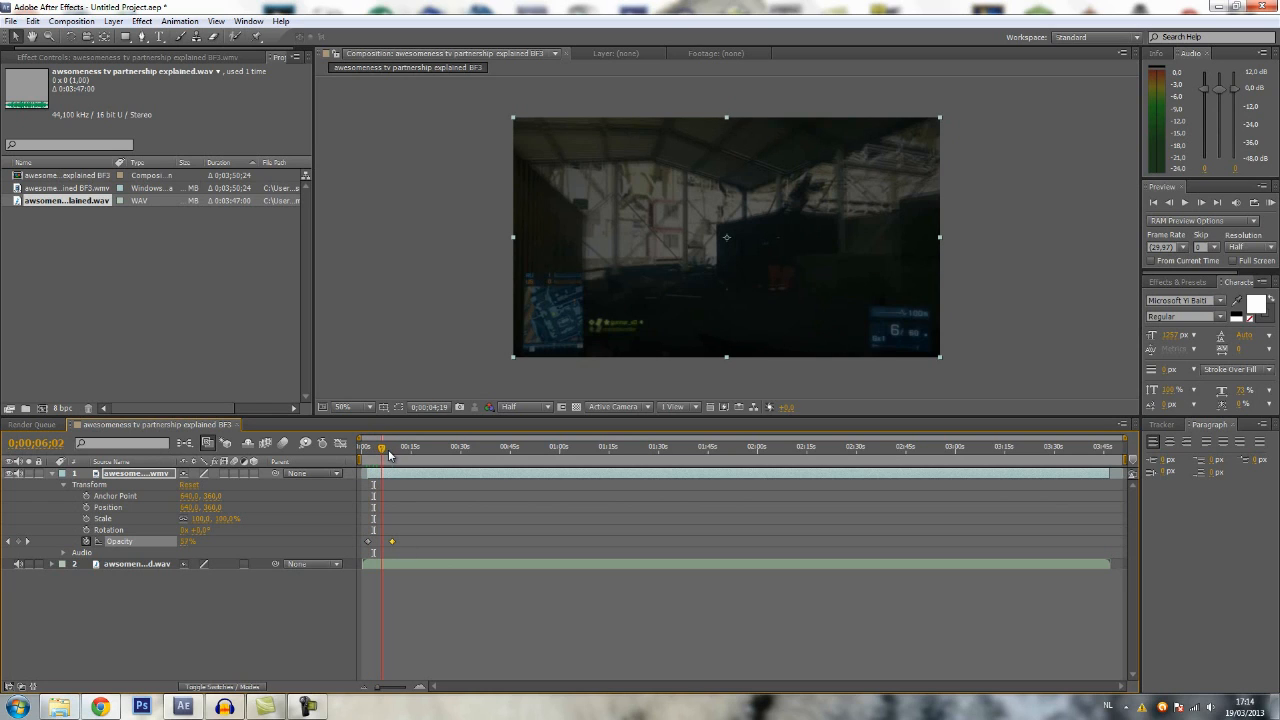
click(390, 446)
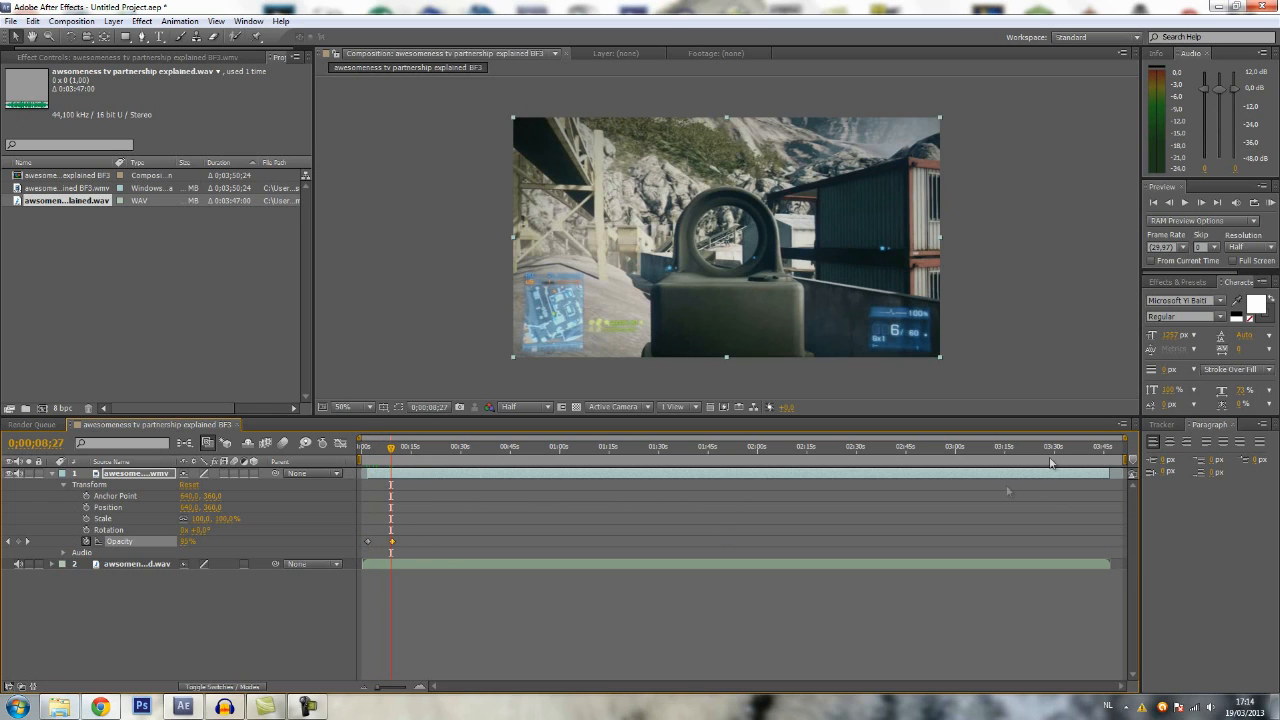
click(1100, 447)
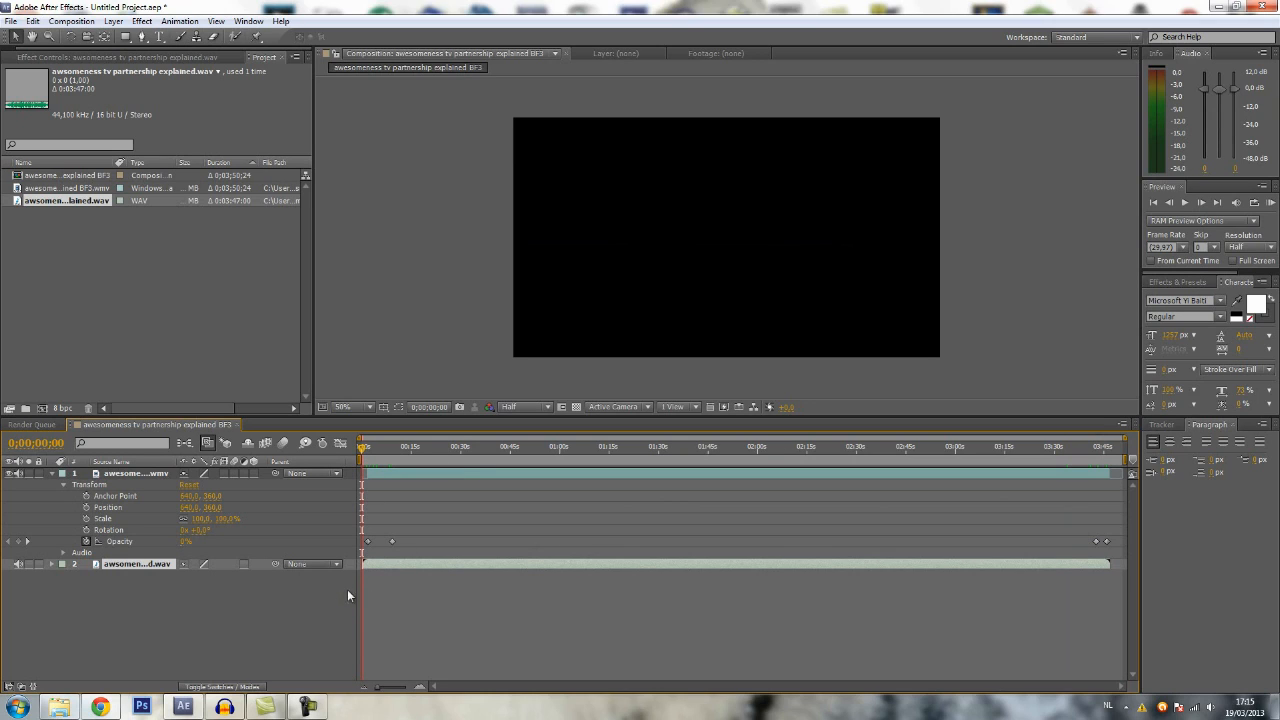
Expand and collapse the commentary layer's audio properties, then move near the timeline's end.
click(75, 552)
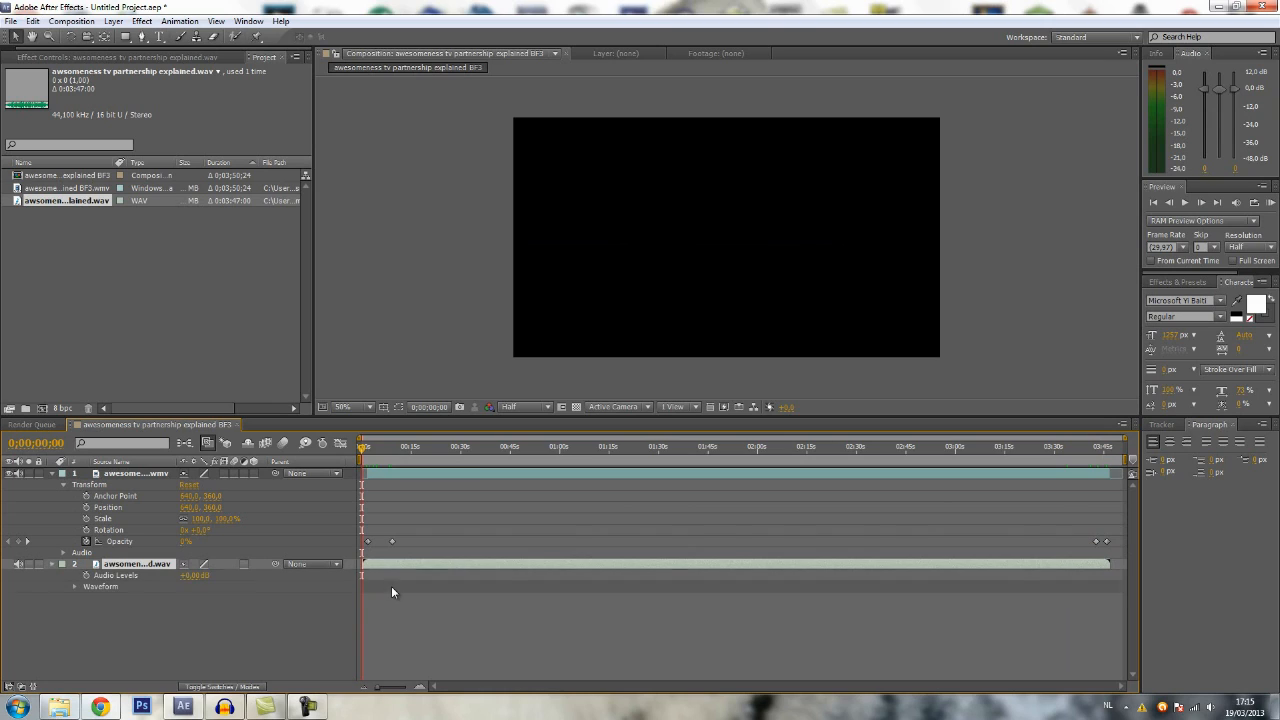
click(64, 564)
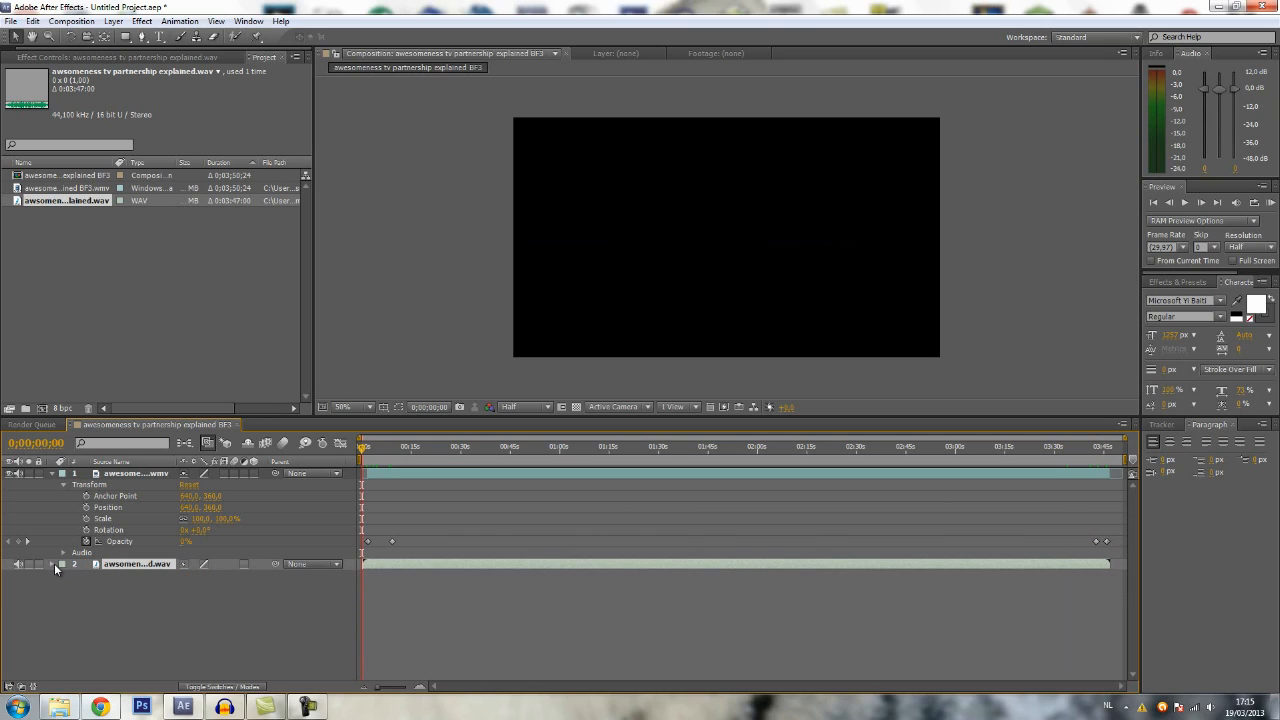
click(65, 575)
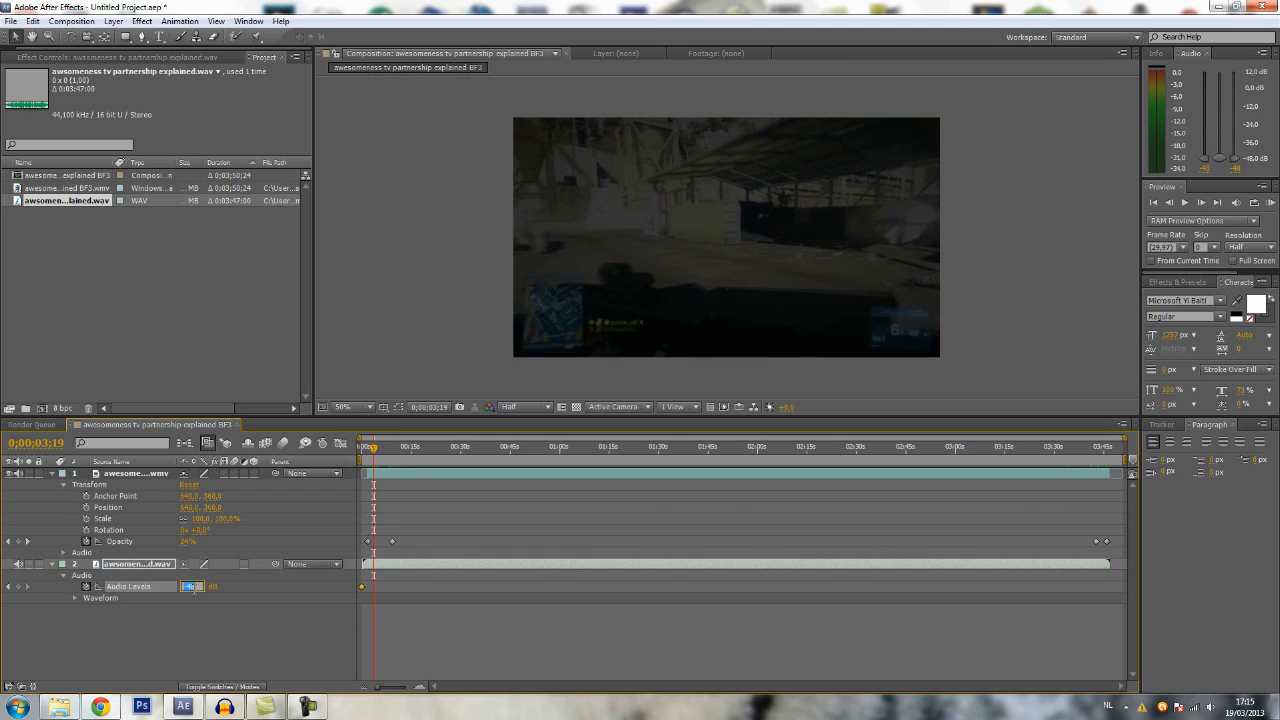
click(1080, 446)
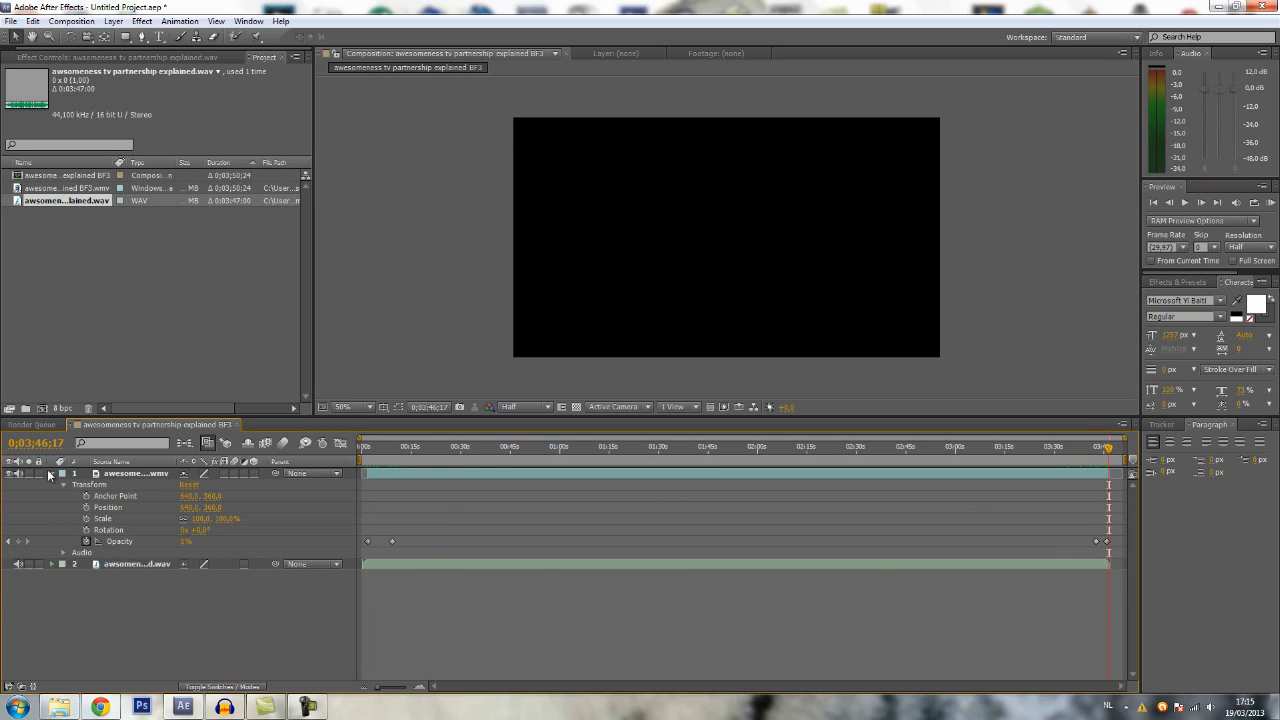
Collapse the gameplay video layer's properties in the Timeline.
click(63, 473)
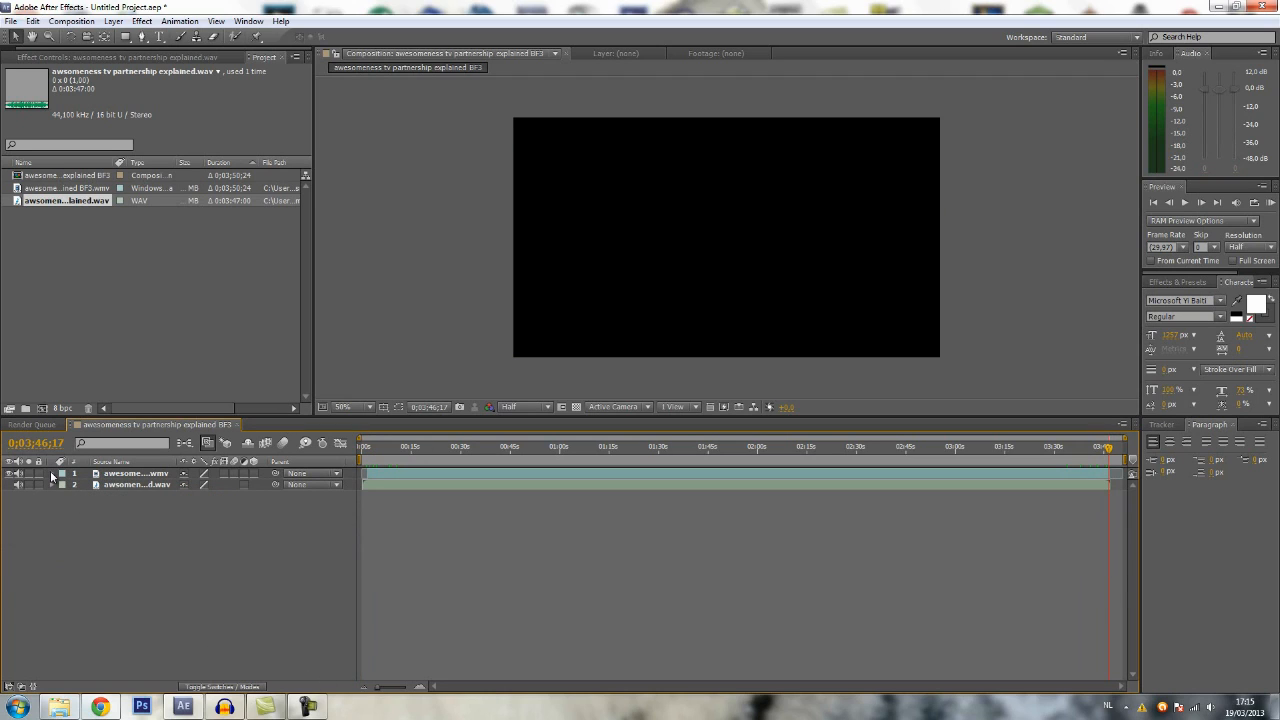
mouse_move(1100, 527)
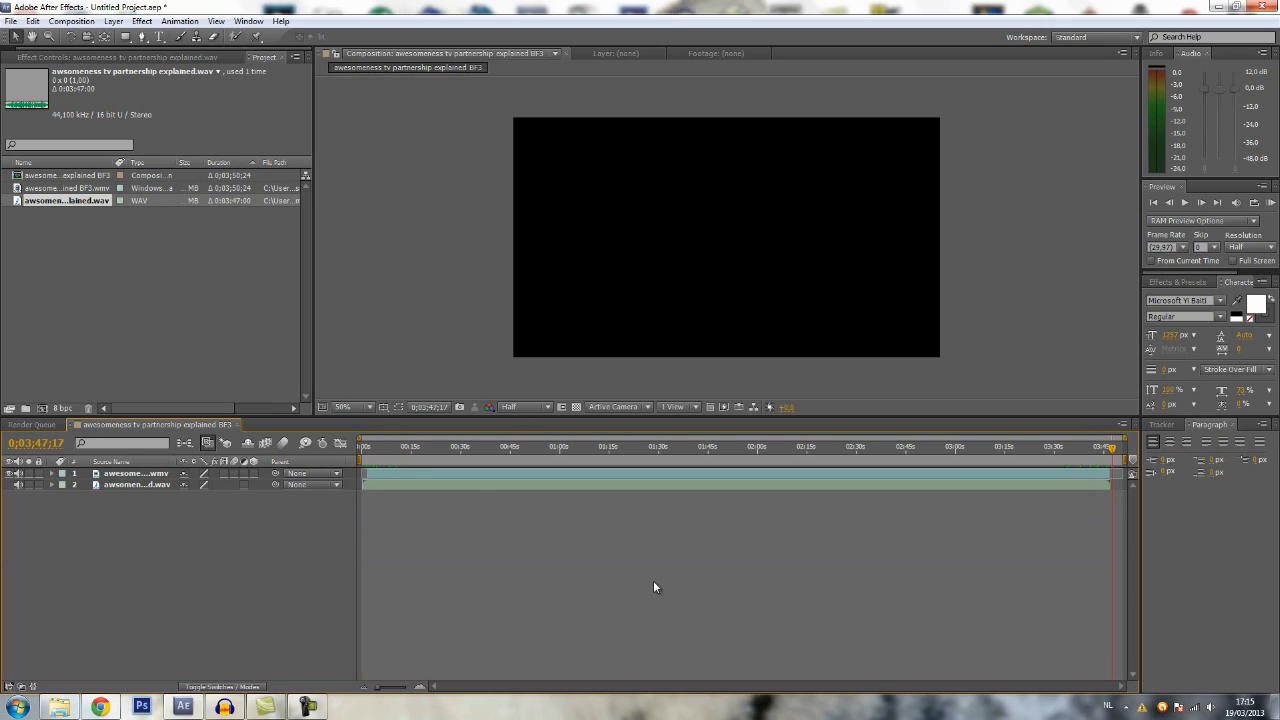
mouse_move(406, 496)
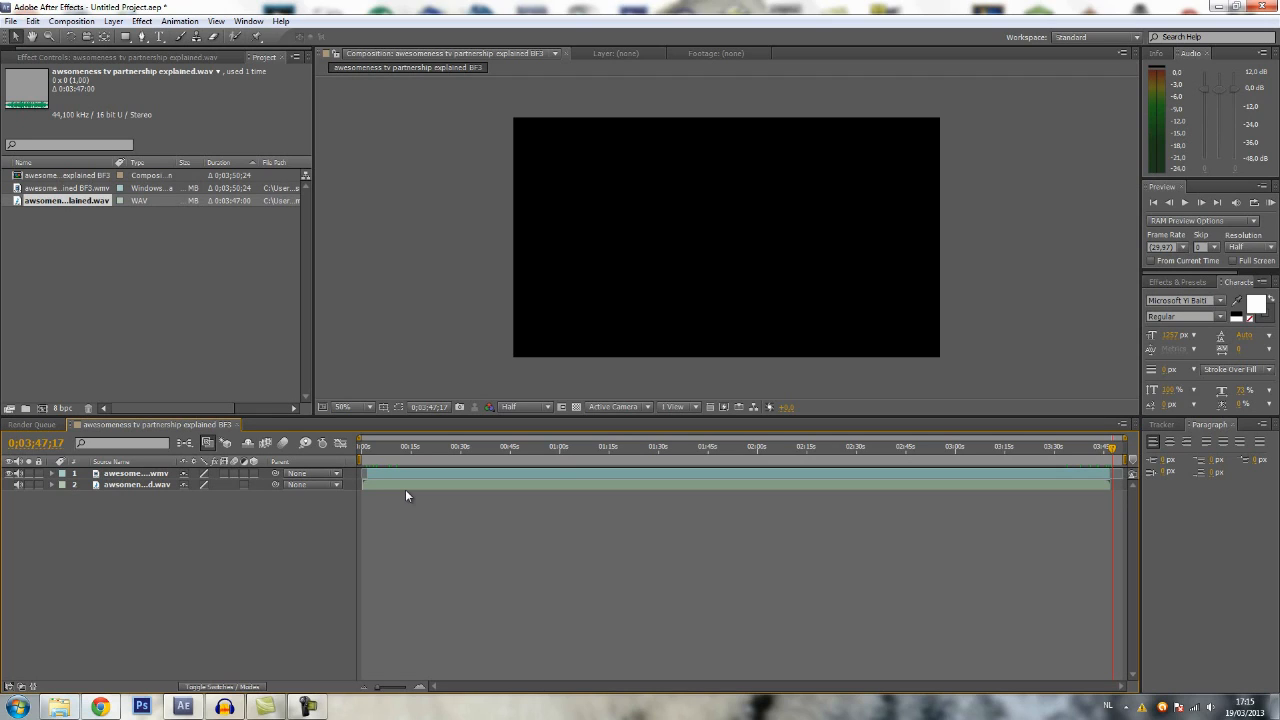
mouse_move(1110, 496)
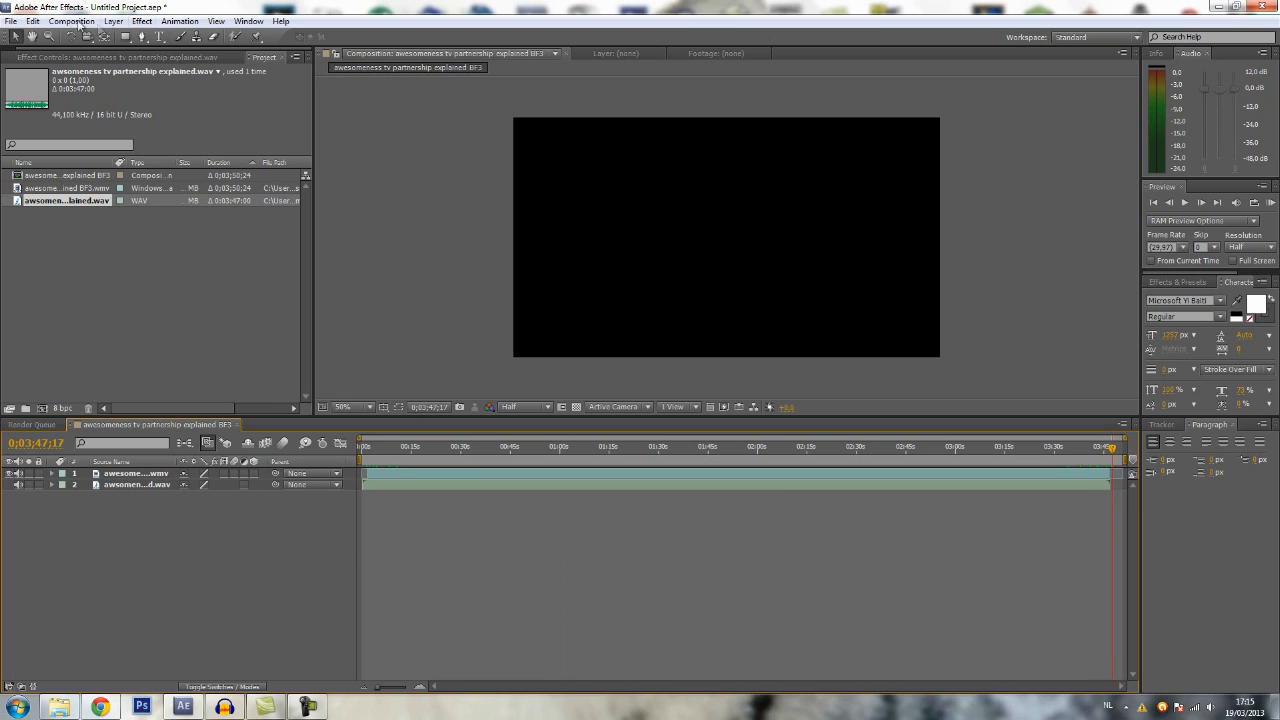
Add the composition to the Render Queue with Best render settings.
click(71, 20)
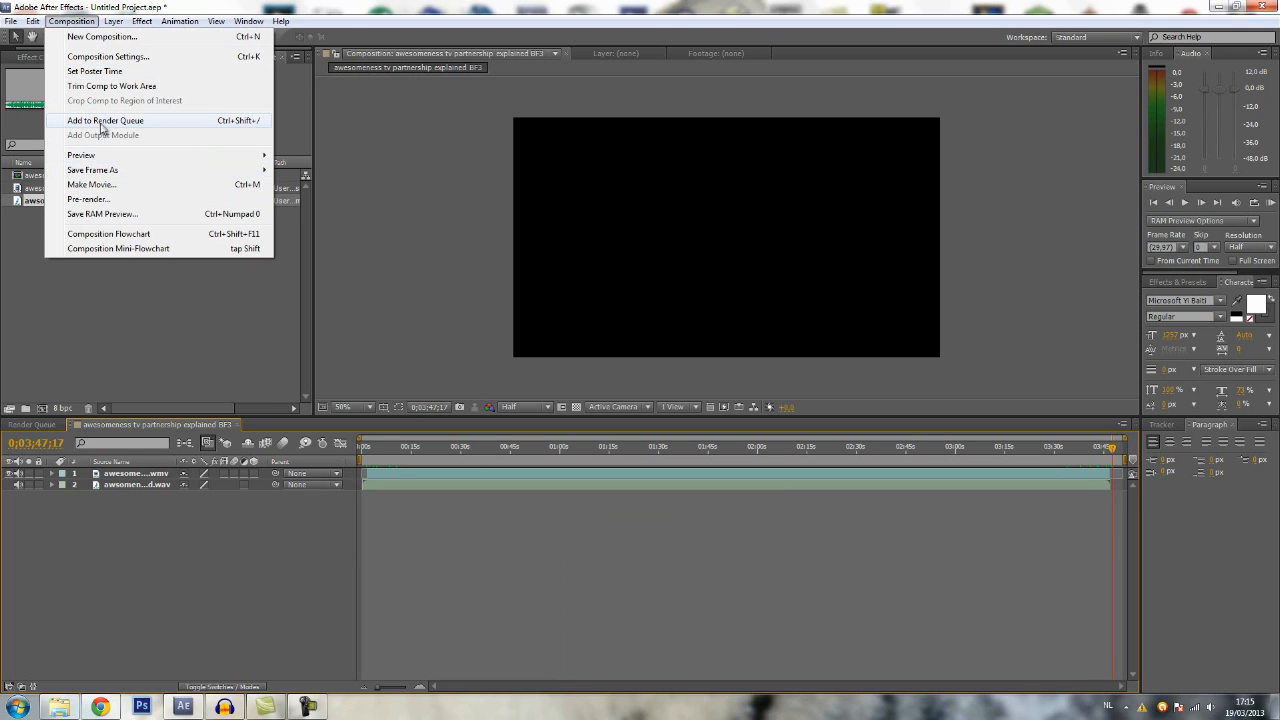
click(104, 120)
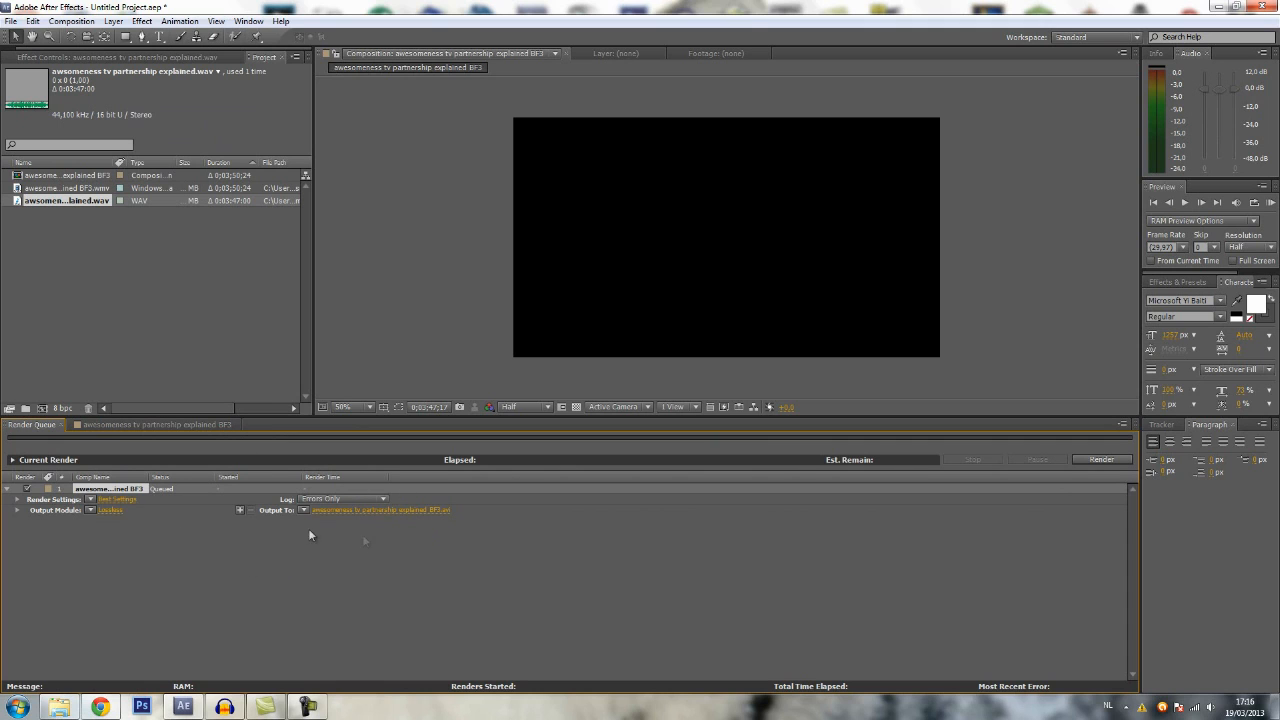
click(118, 499)
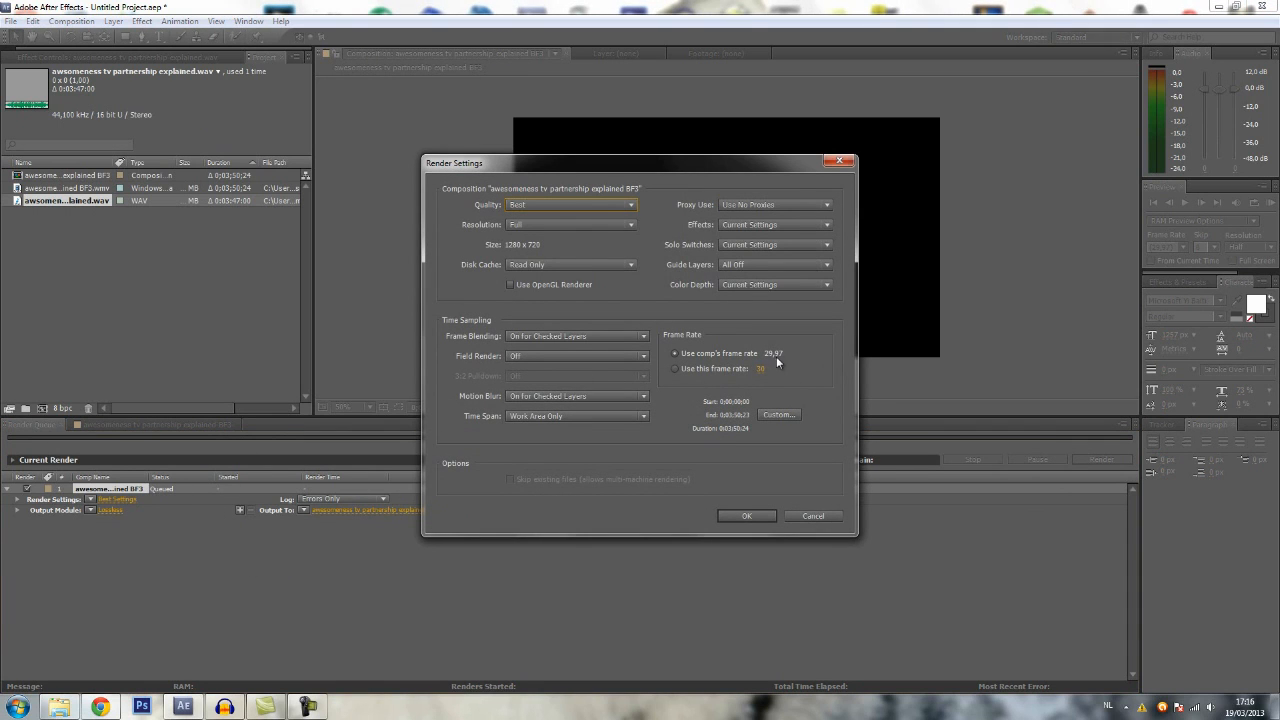
mouse_move(785, 361)
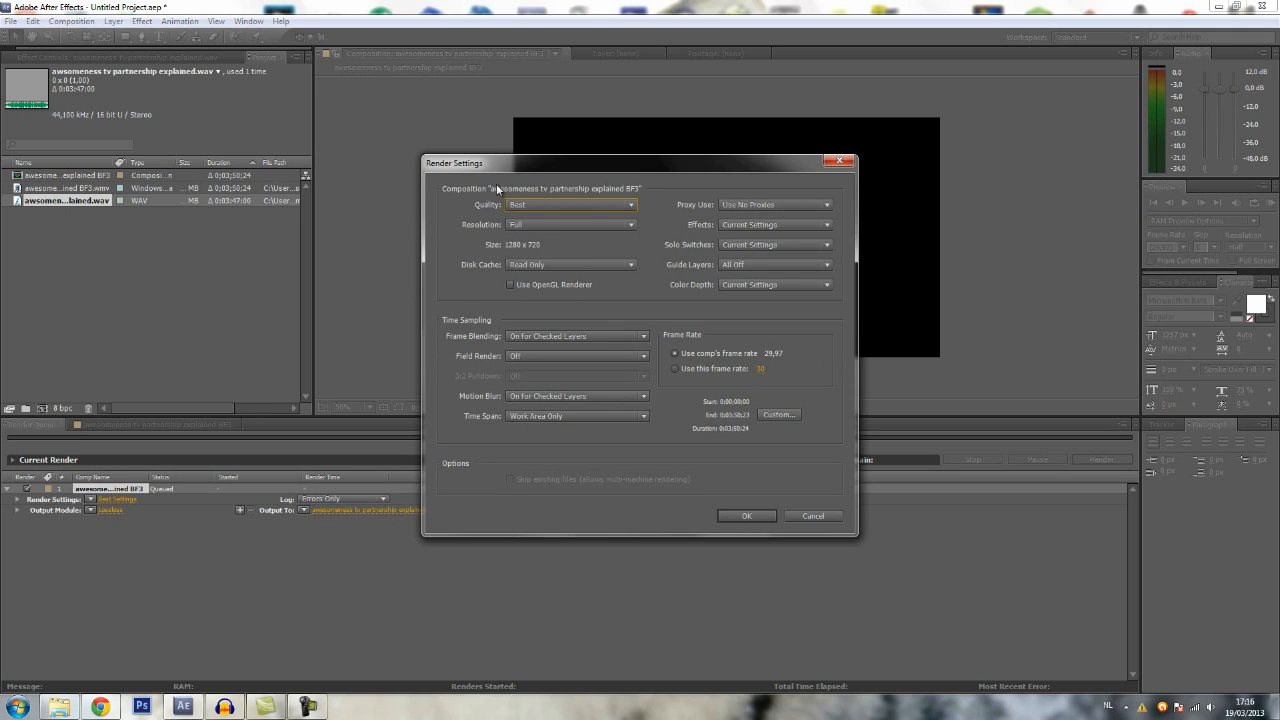
click(746, 515)
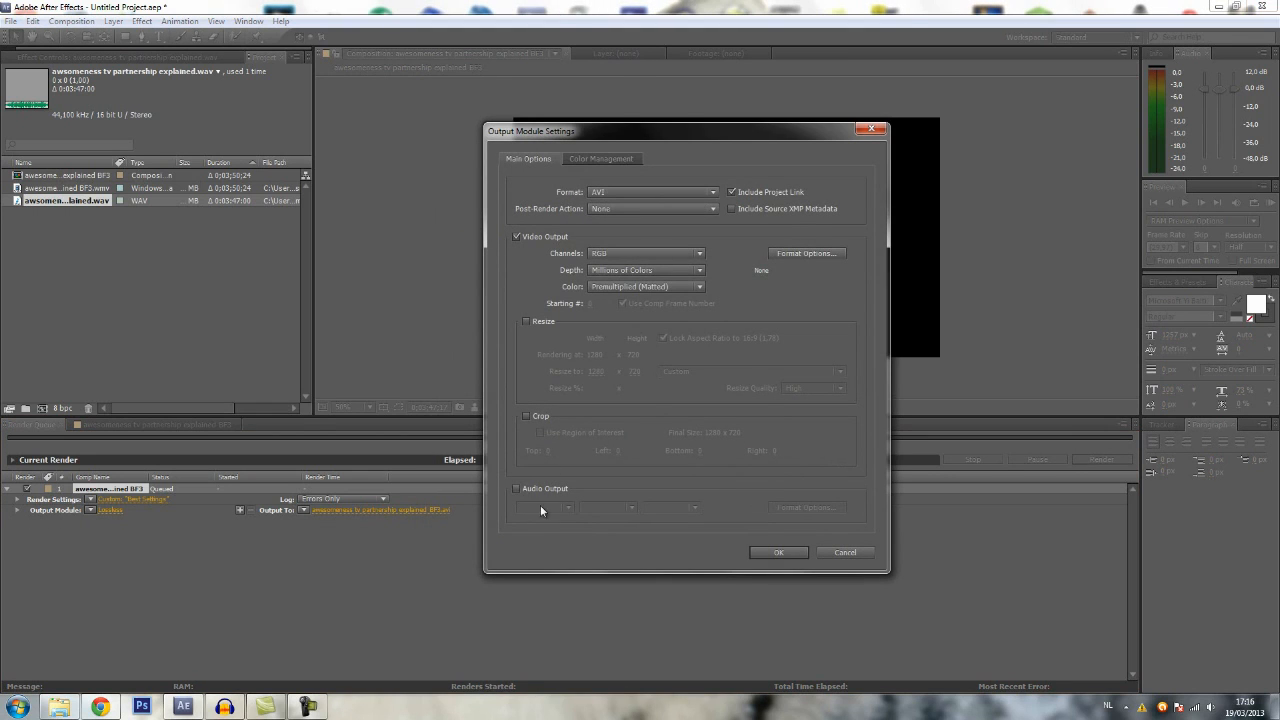
Enable audio output and set the AVI format to the Xvid MPEG-4 Codec.
click(517, 488)
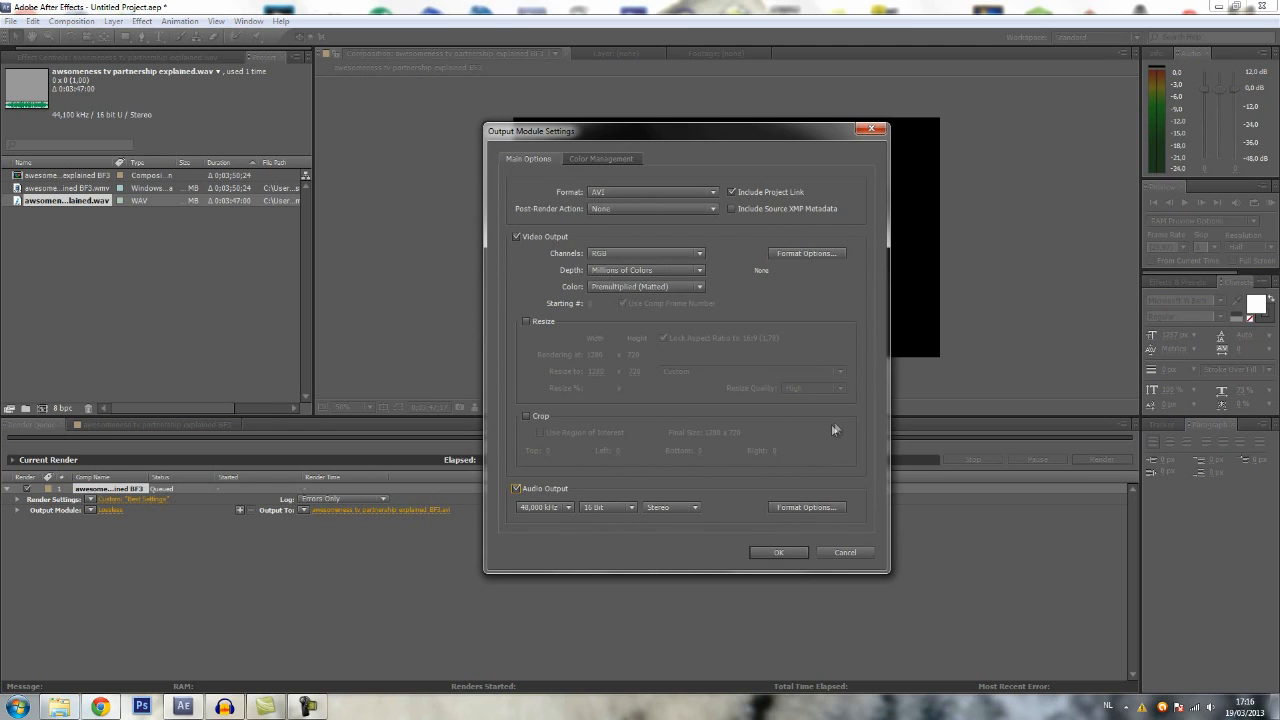
click(653, 191)
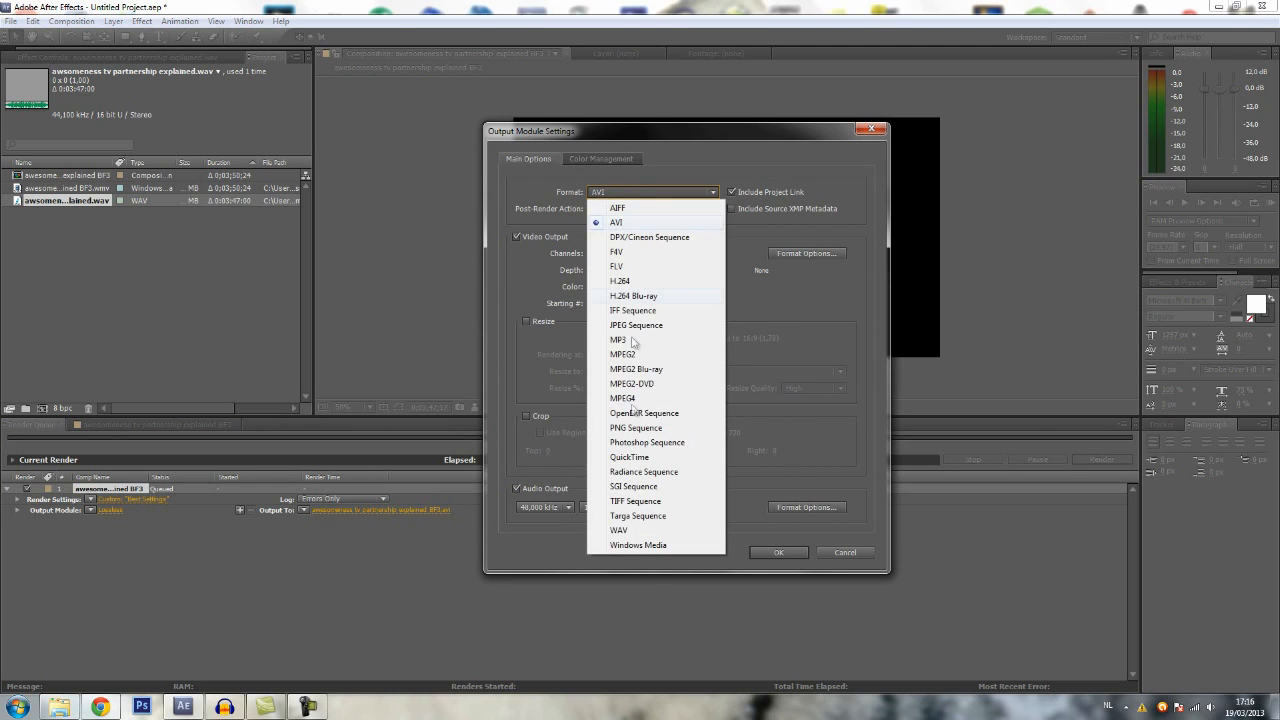
click(616, 222)
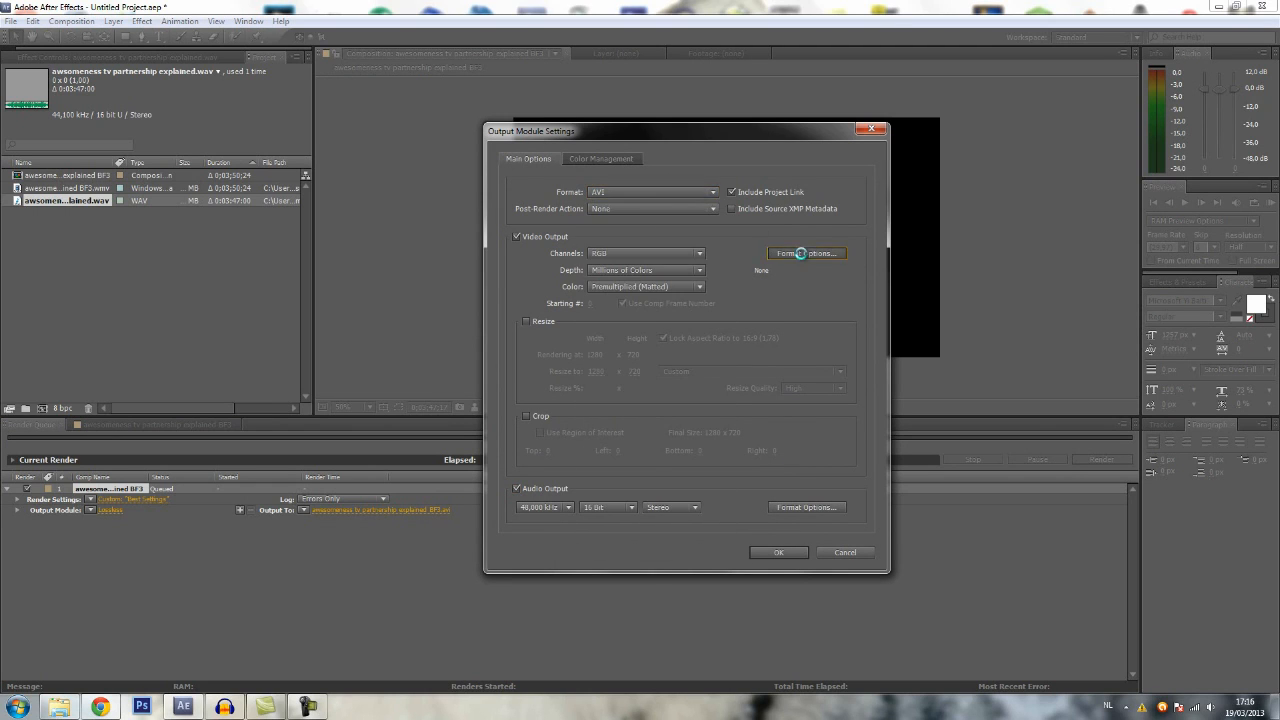
click(806, 253)
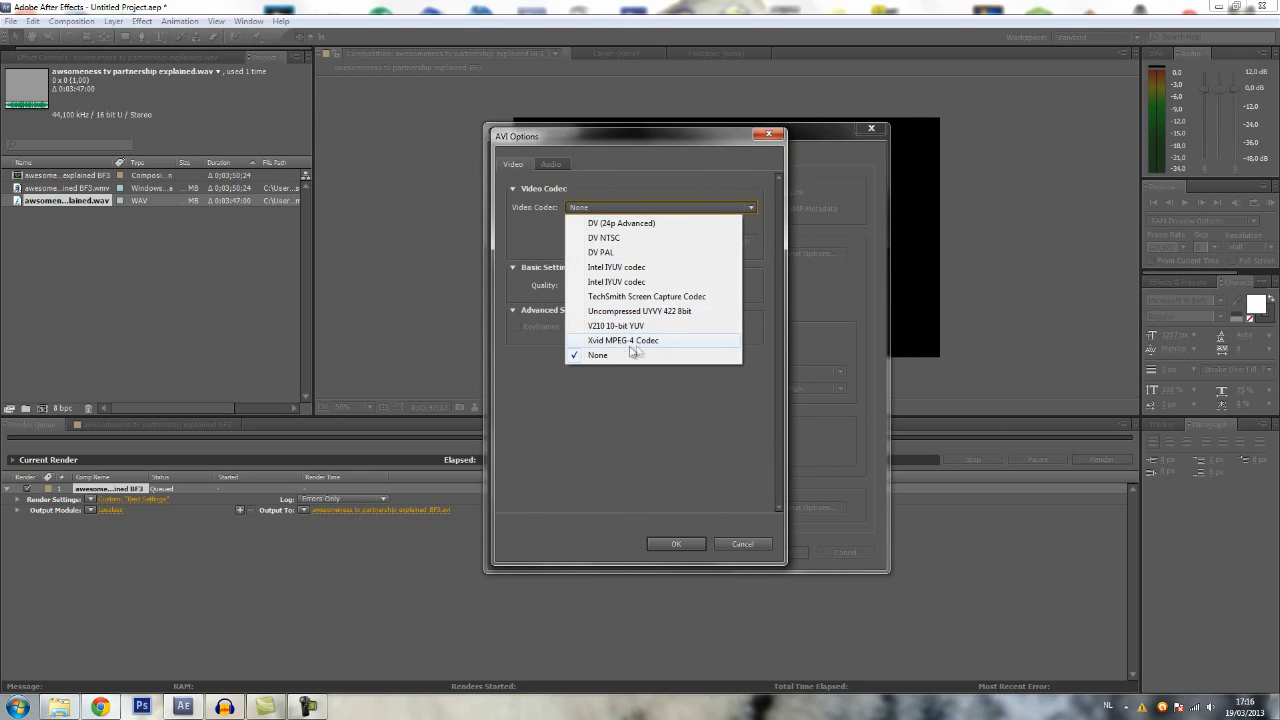
click(622, 340)
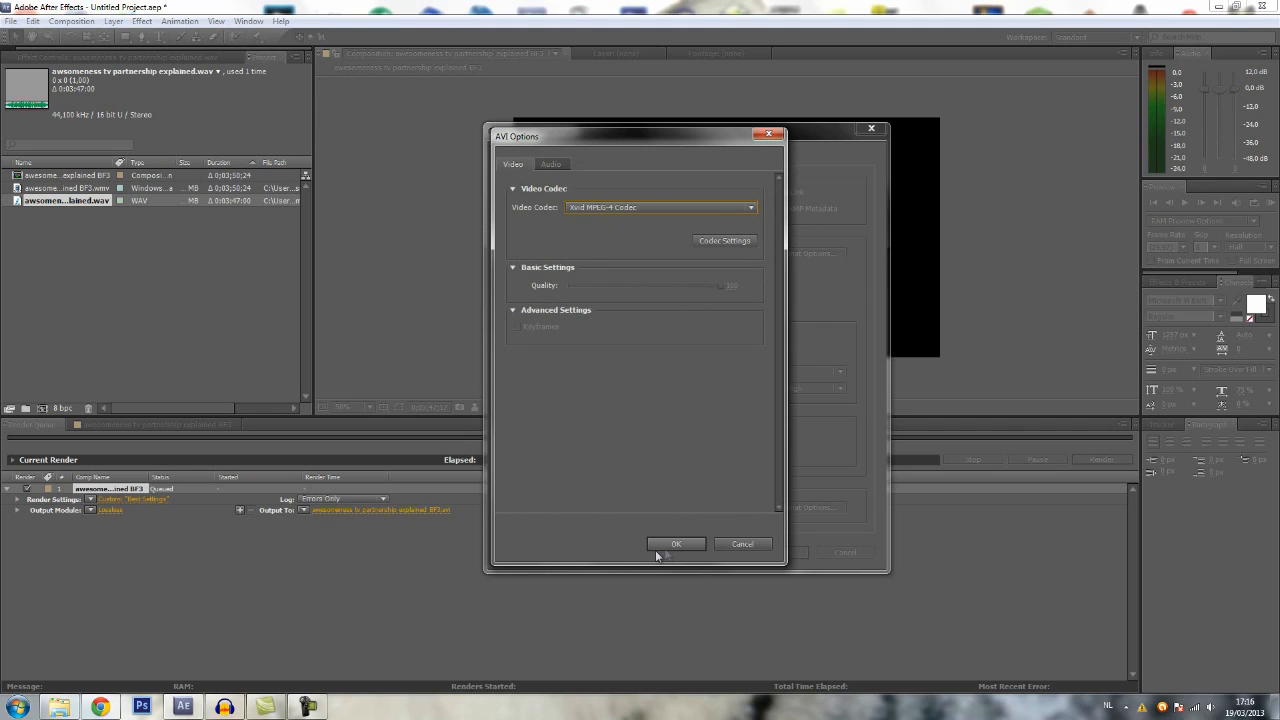
mouse_move(553, 572)
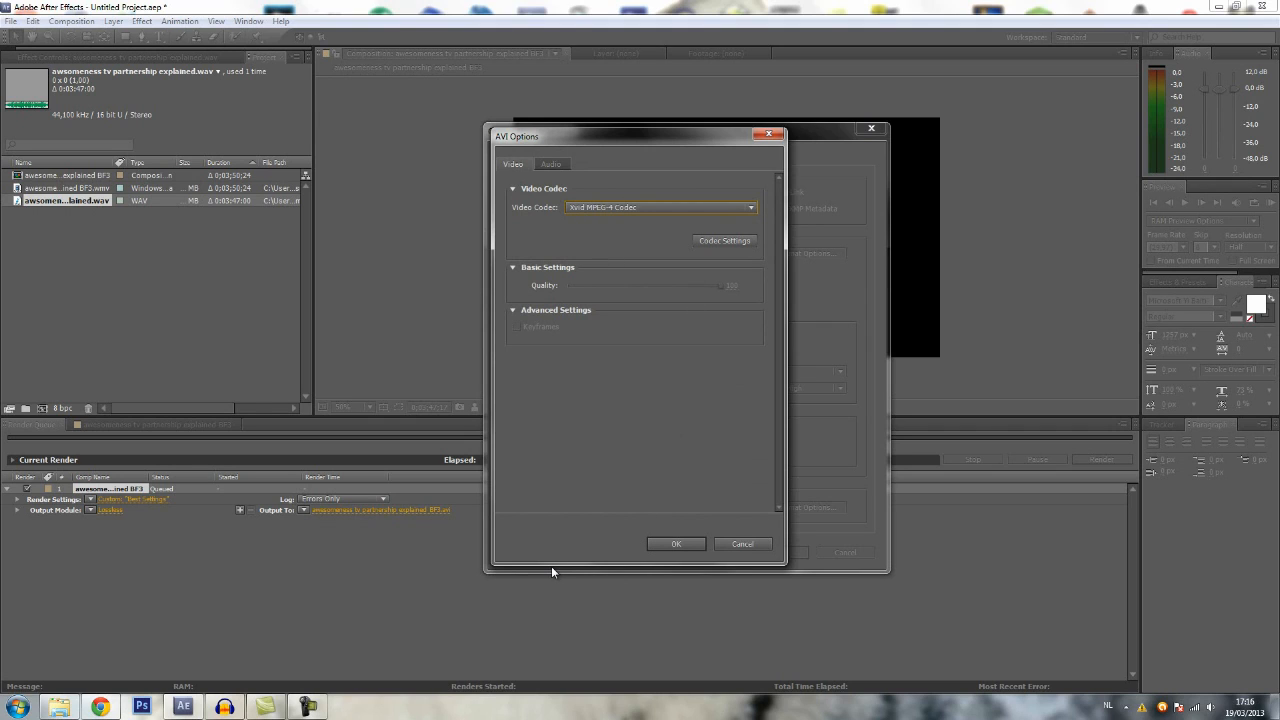
mouse_move(530, 137)
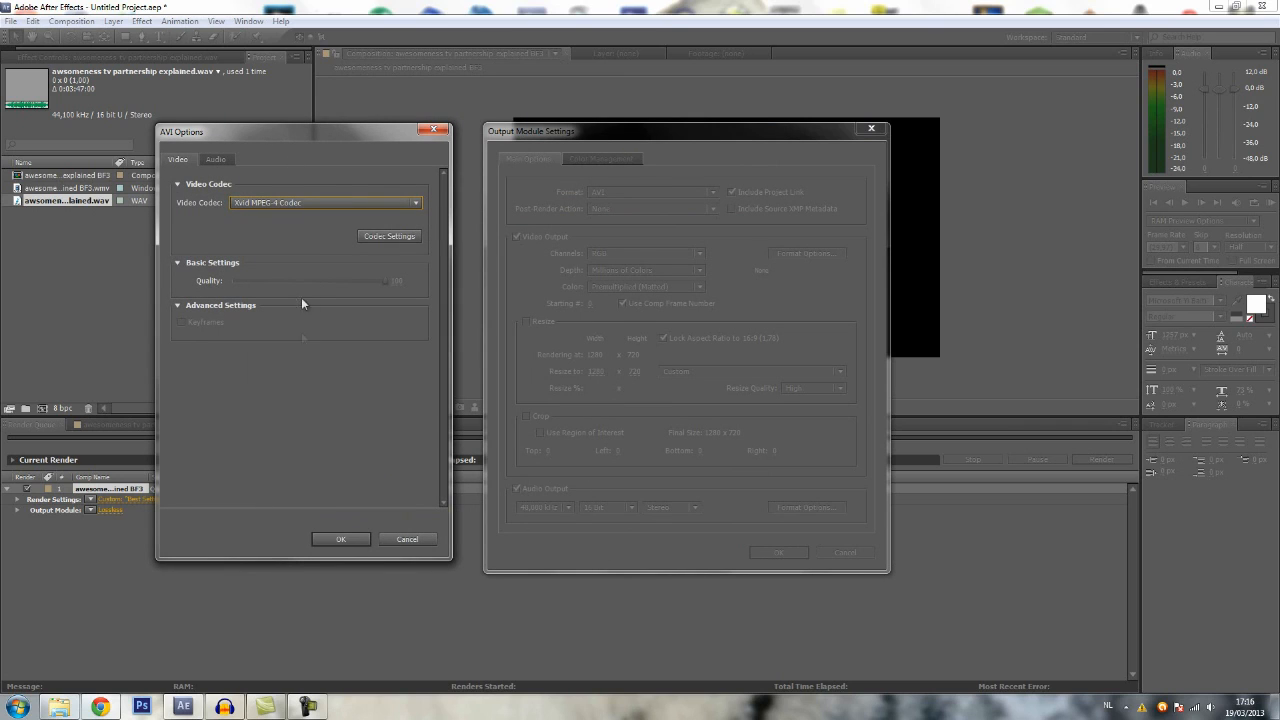
mouse_move(335, 537)
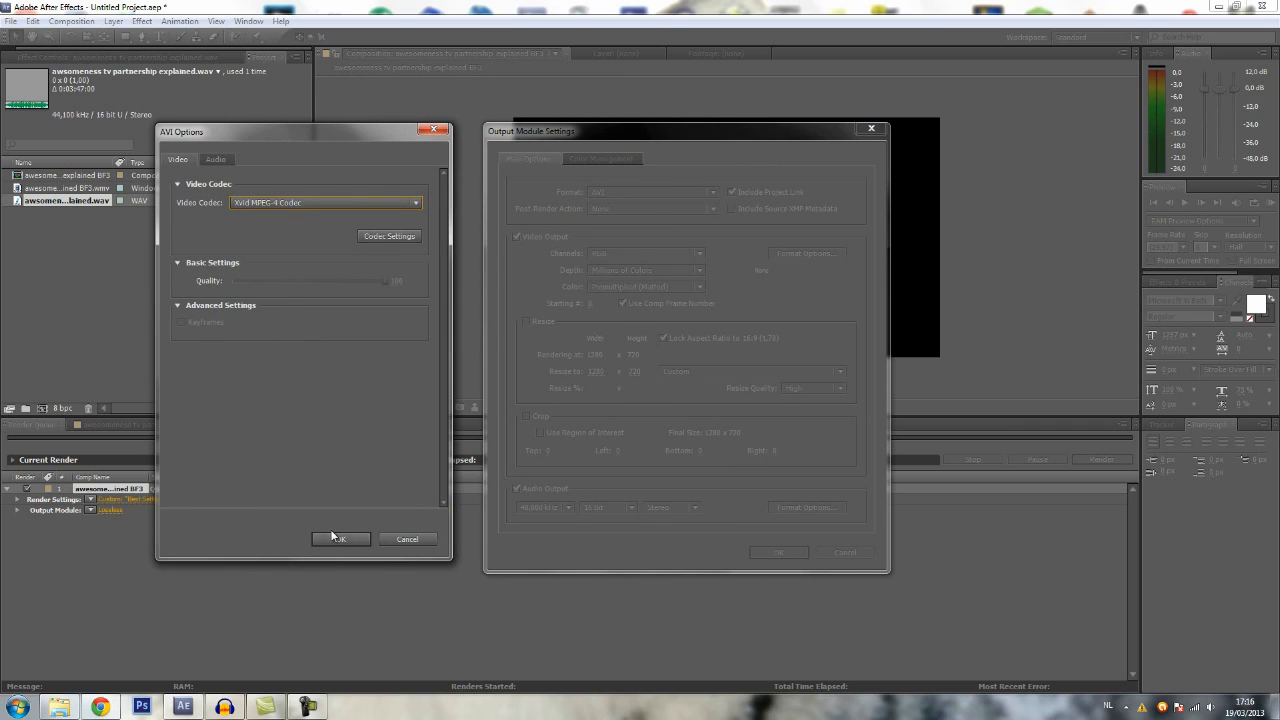
Confirm the output module settings, save the AVI file, and start rendering.
click(340, 538)
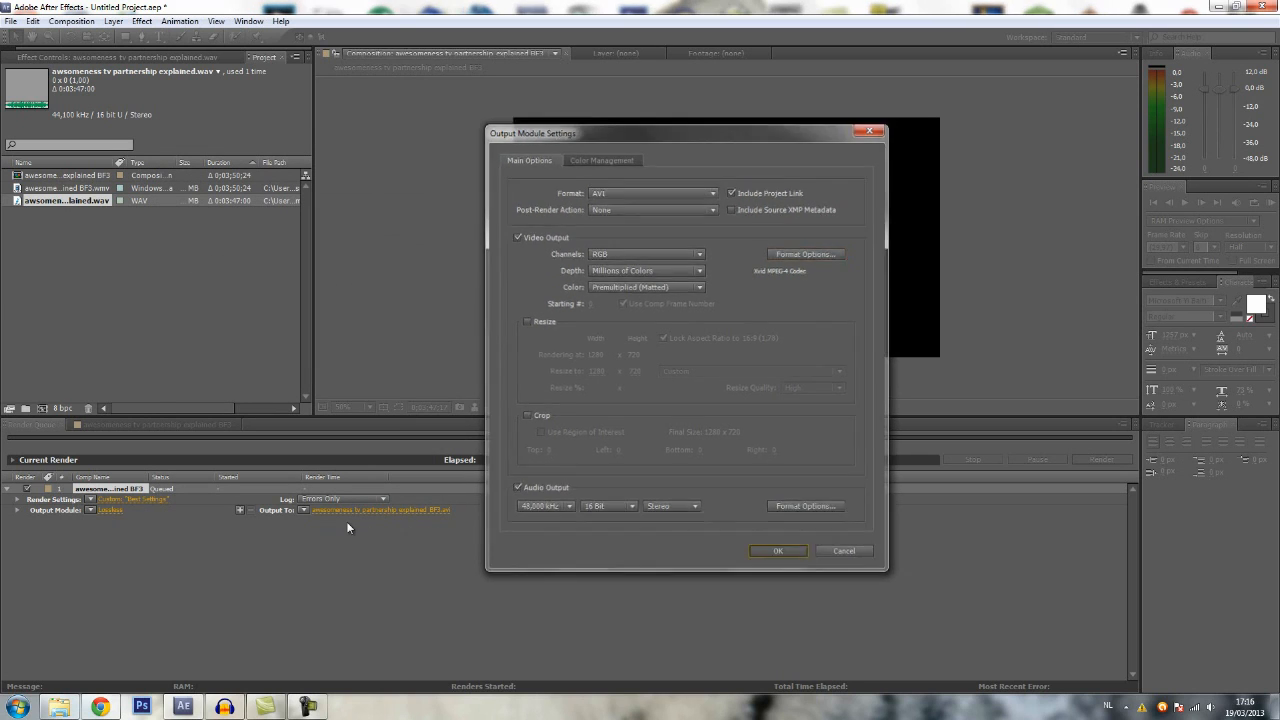
click(778, 550)
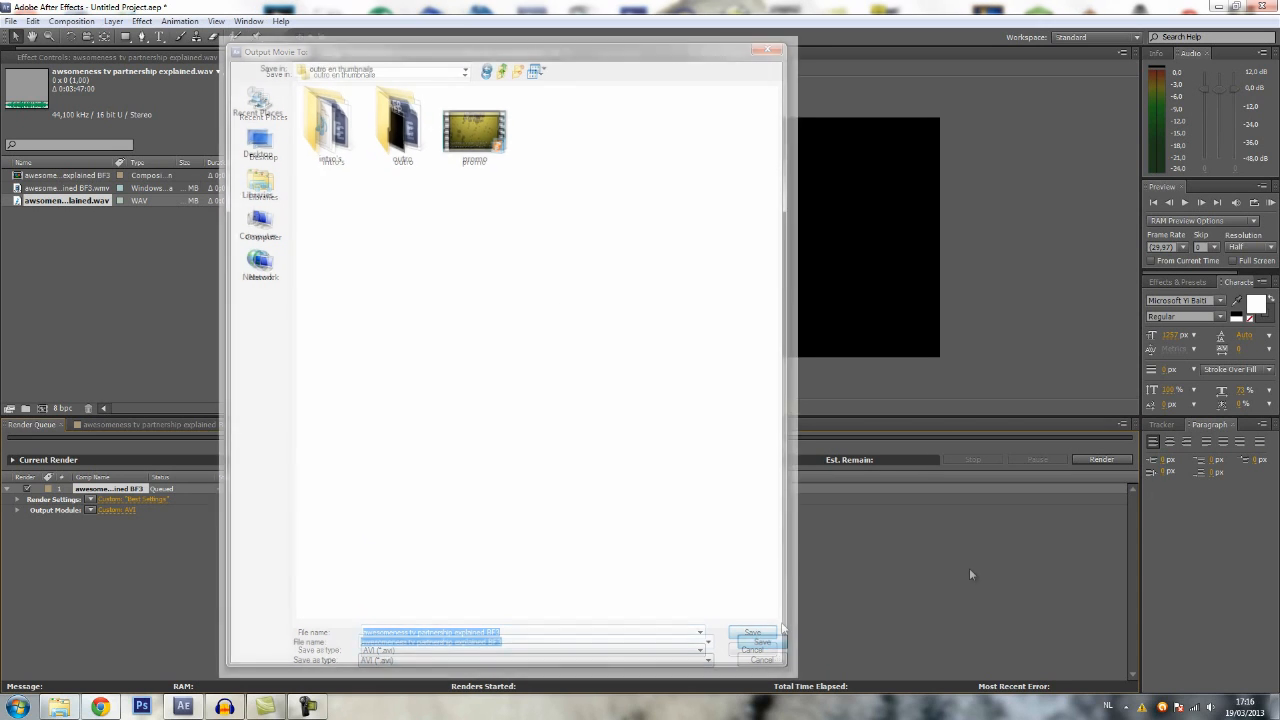
click(752, 632)
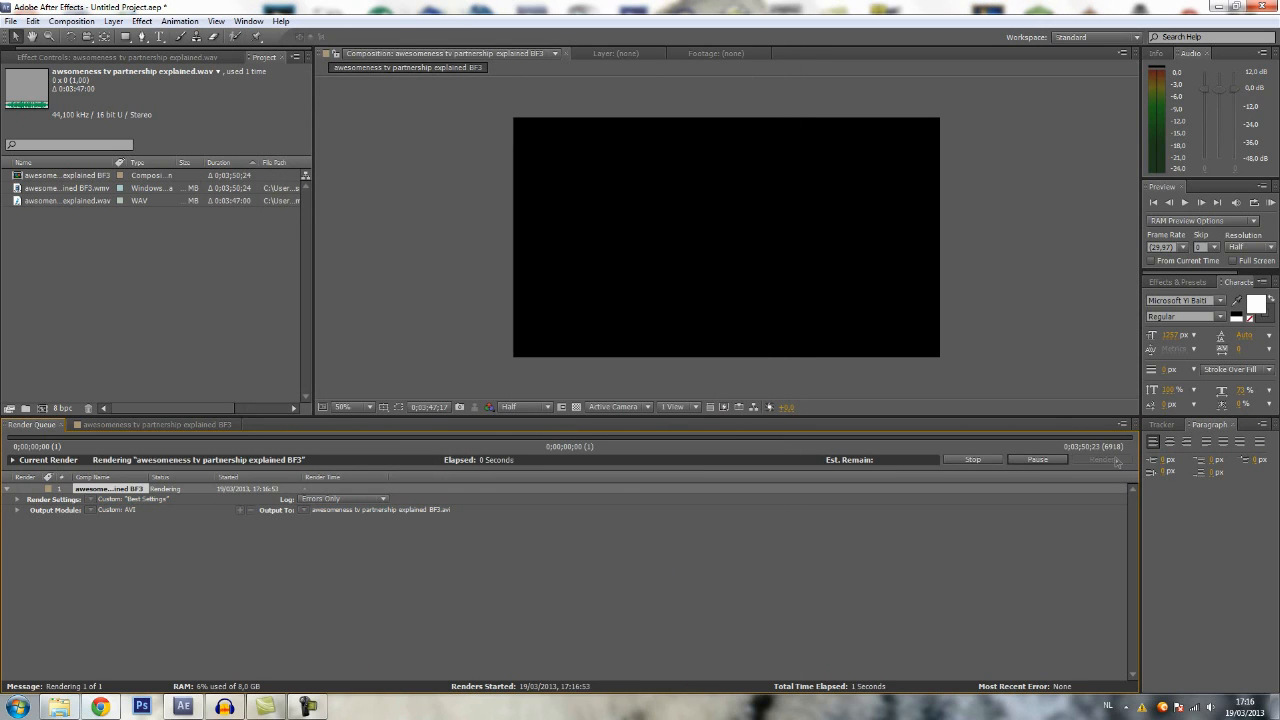